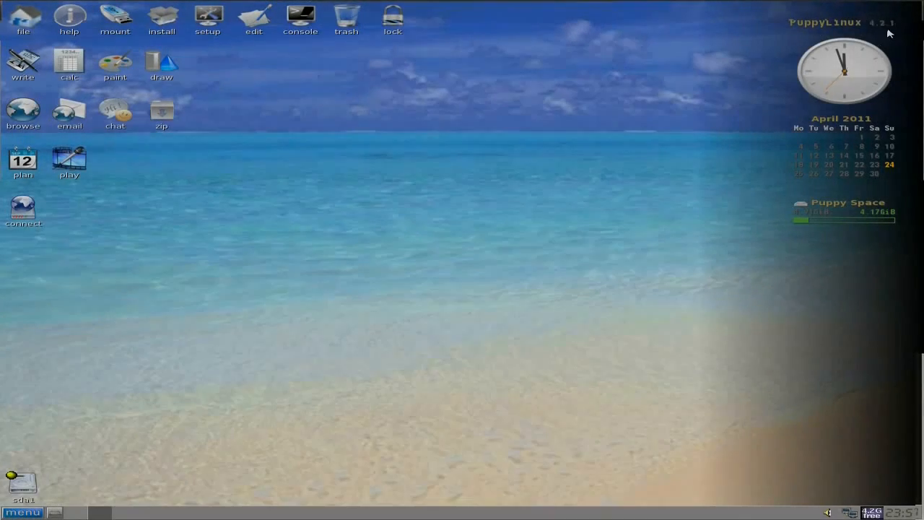
{"action": "mouse_move", "coordinate": [415, 250]}
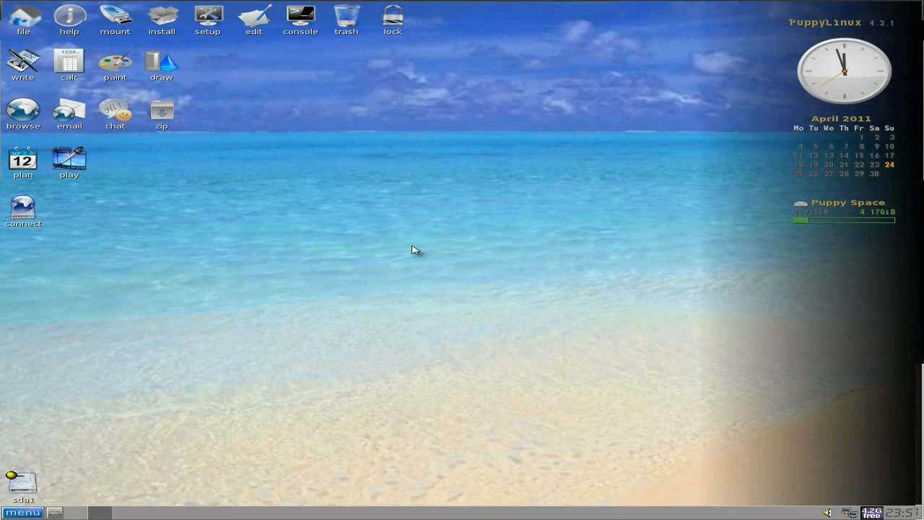
{"action": "mouse_move", "coordinate": [404, 245]}
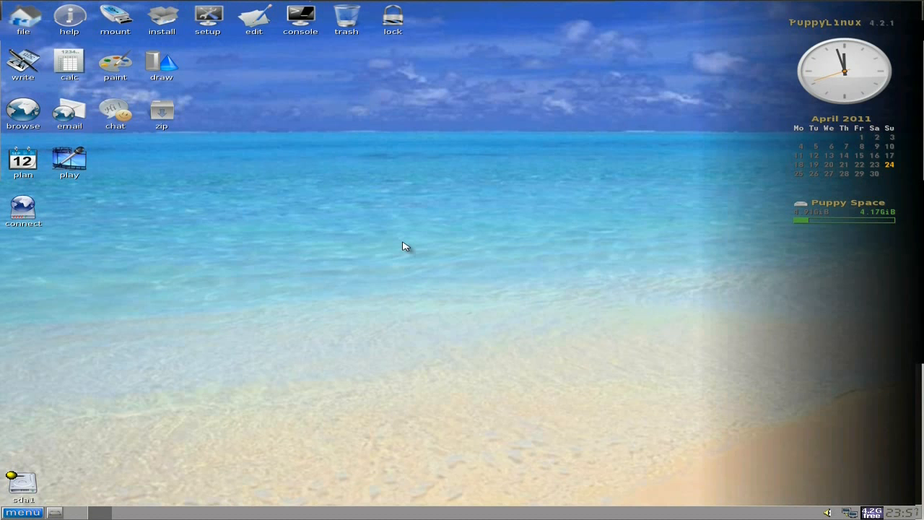
{"action": "mouse_move", "coordinate": [42, 435]}
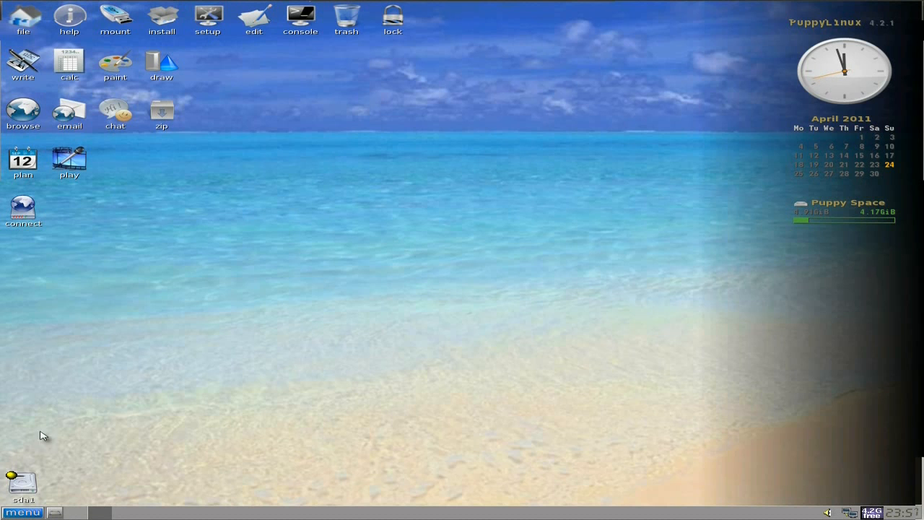
- Launch the Add User Wizard from the Setup menu
{"action": "left_click", "coordinate": [22, 512]}
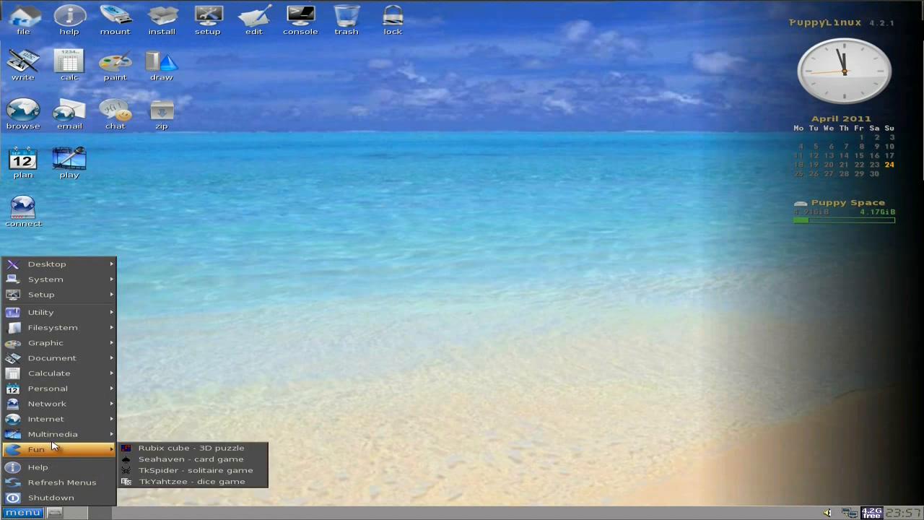
{"action": "mouse_move", "coordinate": [42, 294]}
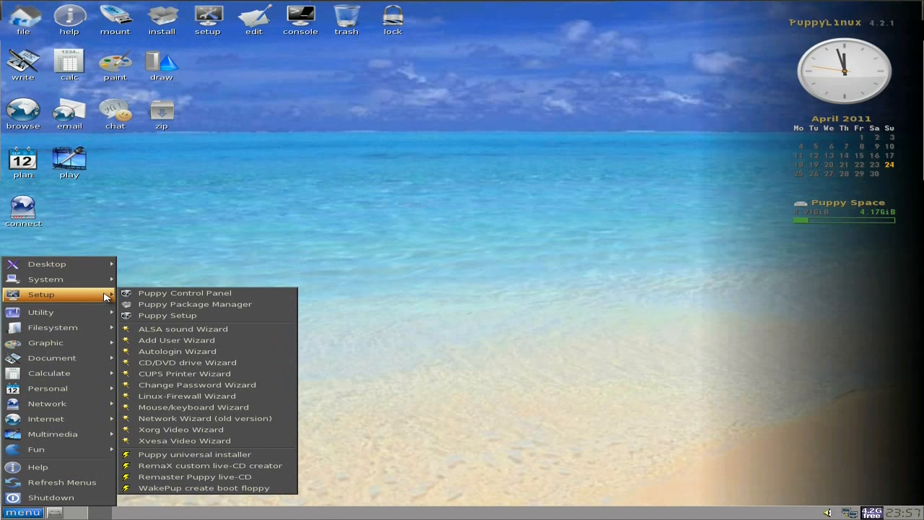
{"action": "mouse_move", "coordinate": [176, 340]}
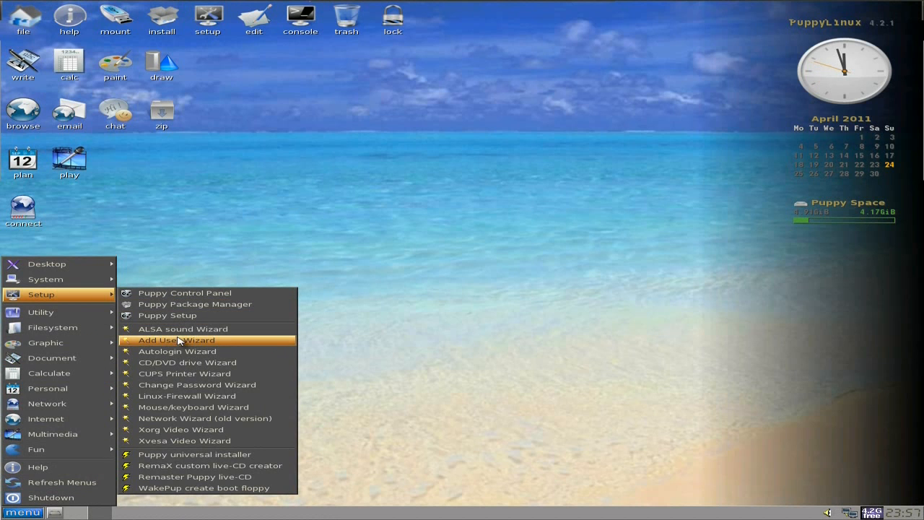
{"action": "mouse_move", "coordinate": [177, 351]}
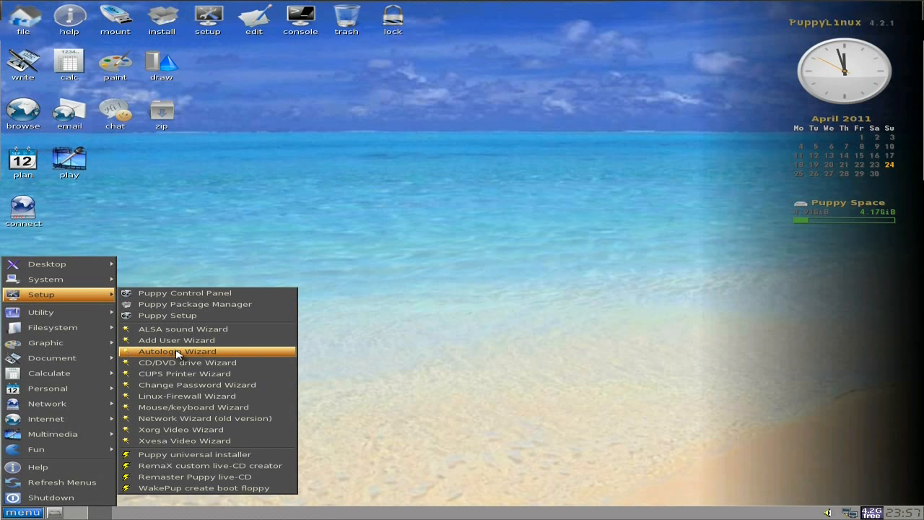
{"action": "left_click", "coordinate": [177, 352]}
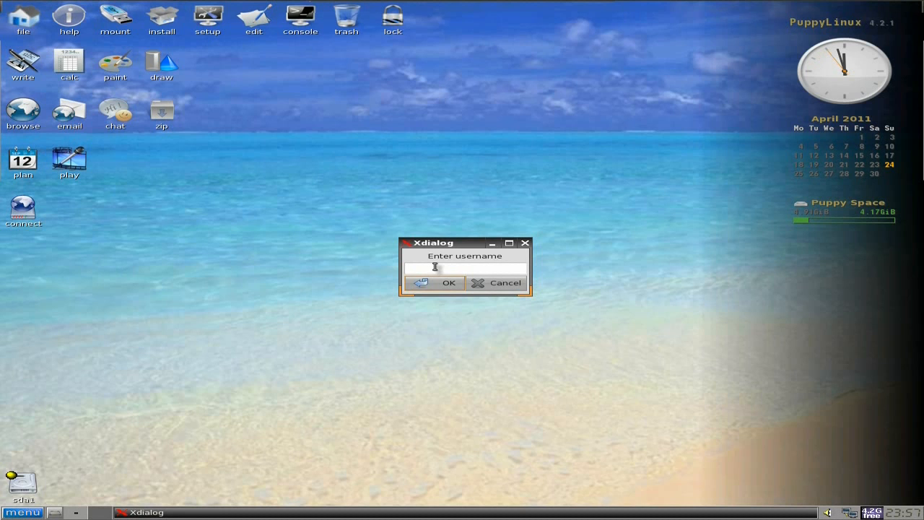
- Add user 'youtube' in audio, disk and power groups without wheel, and set its password
{"action": "type", "text": "you"}
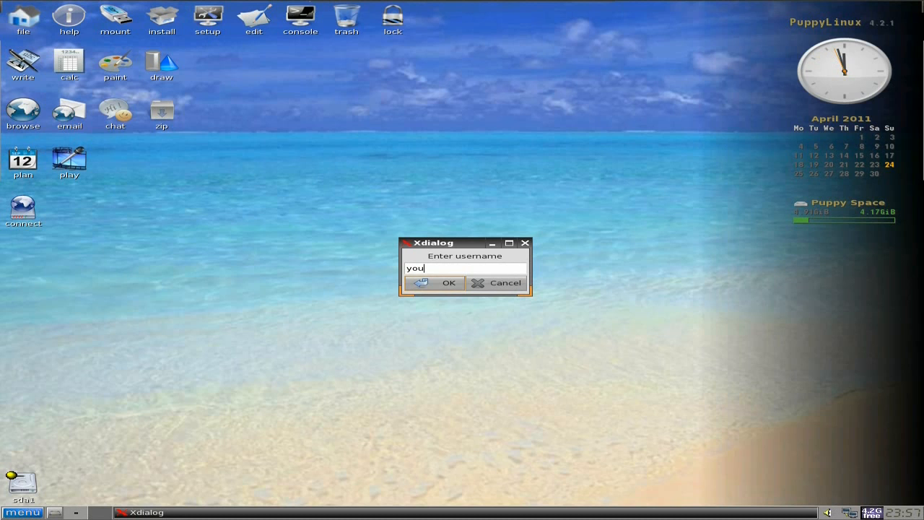
{"action": "type", "text": "tube"}
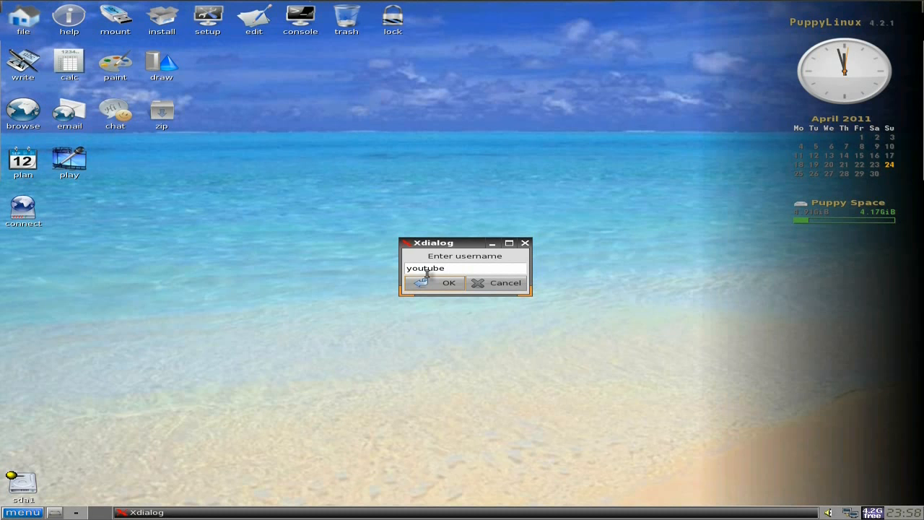
{"action": "left_click", "coordinate": [448, 282]}
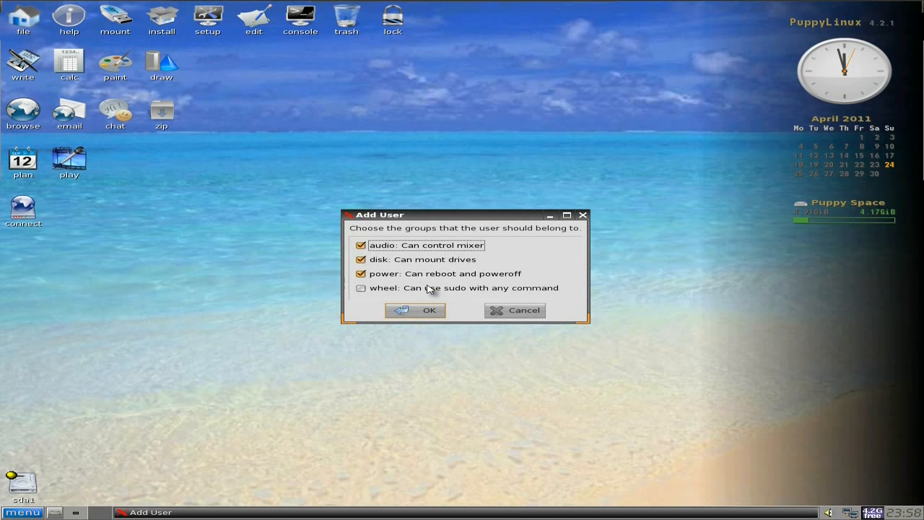
{"action": "mouse_move", "coordinate": [393, 271]}
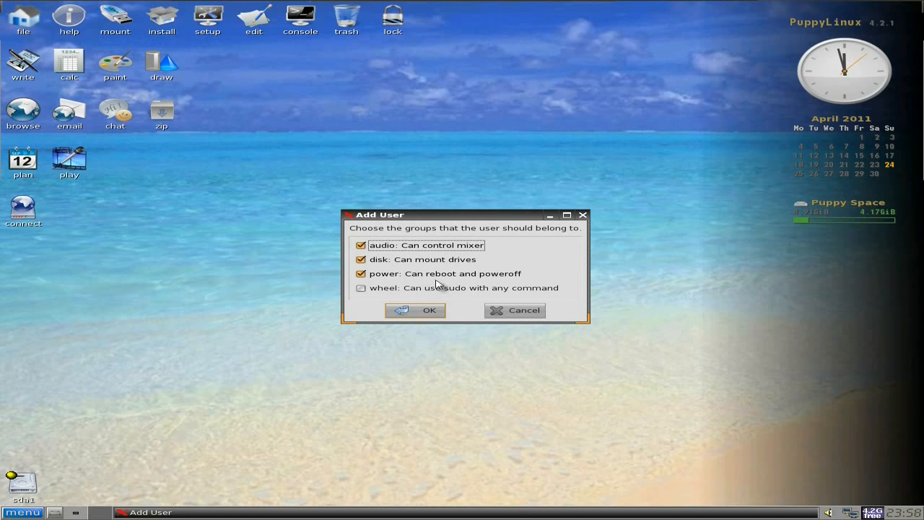
{"action": "left_click", "coordinate": [415, 310]}
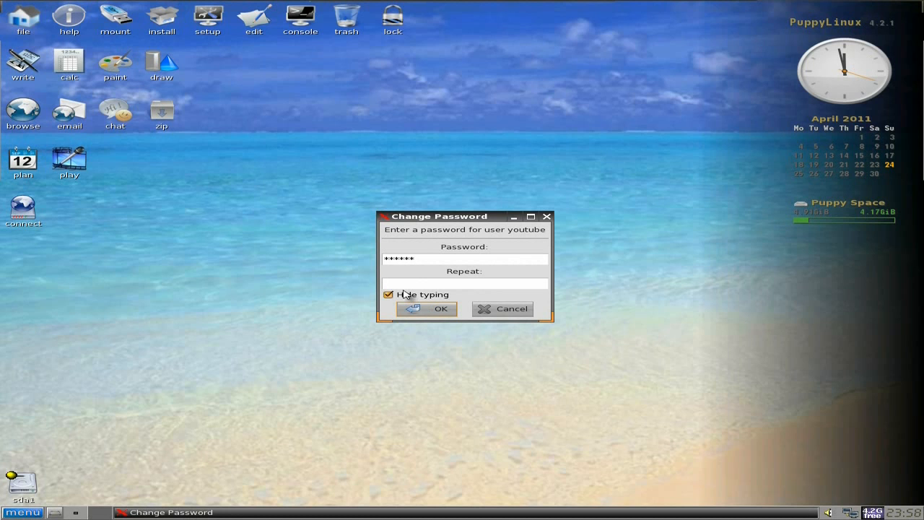
{"action": "type", "text": "******"}
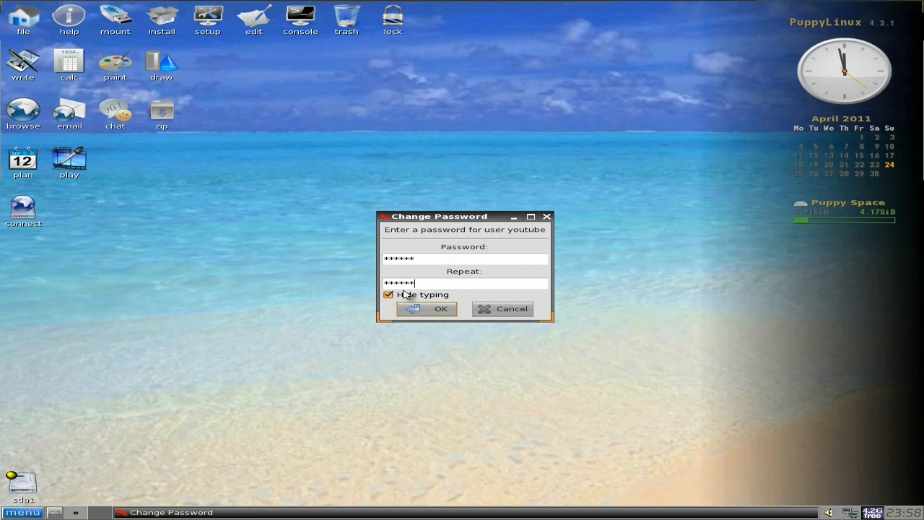
{"action": "left_click", "coordinate": [426, 309]}
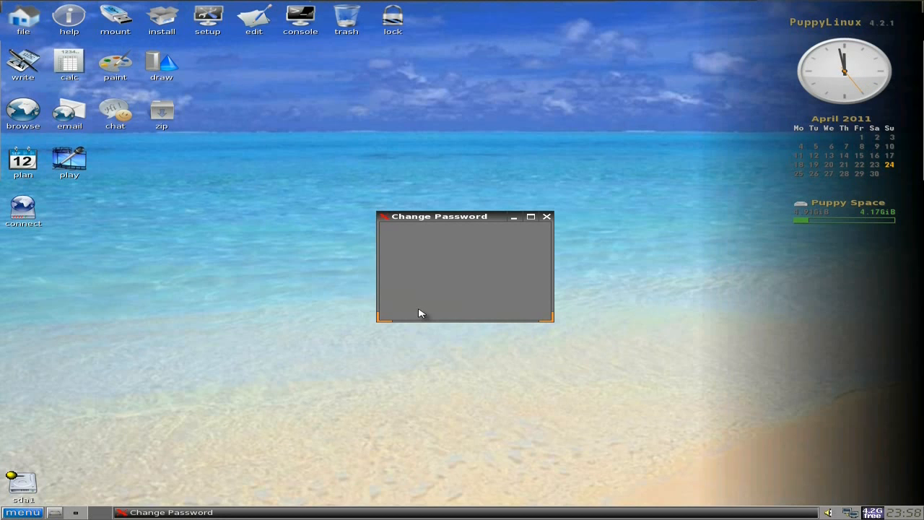
- Close the finished password dialog and try launching the install tool from the desktop
{"action": "left_click", "coordinate": [546, 216]}
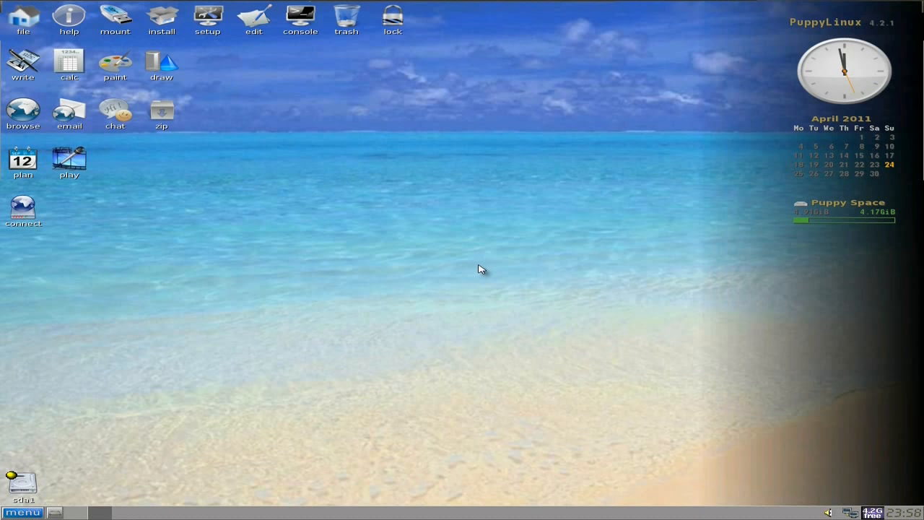
{"action": "mouse_move", "coordinate": [314, 106]}
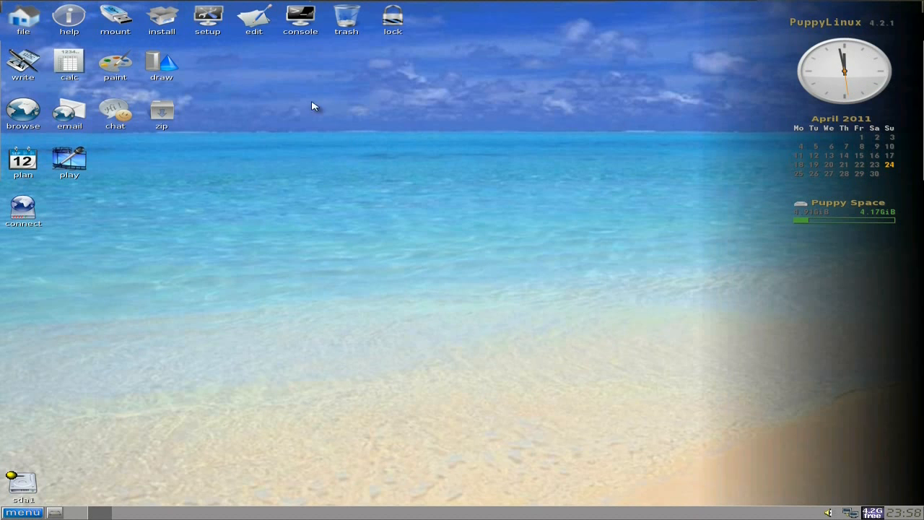
{"action": "mouse_move", "coordinate": [162, 14]}
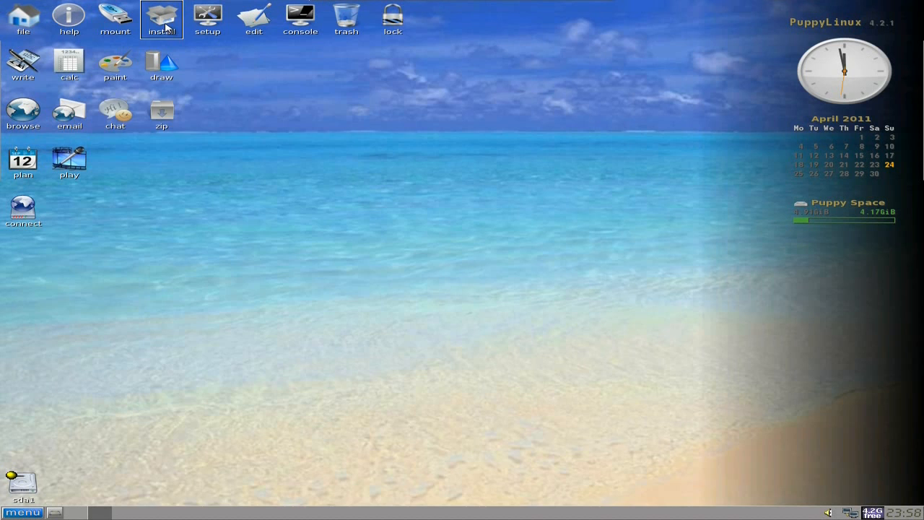
{"action": "left_click", "coordinate": [162, 16]}
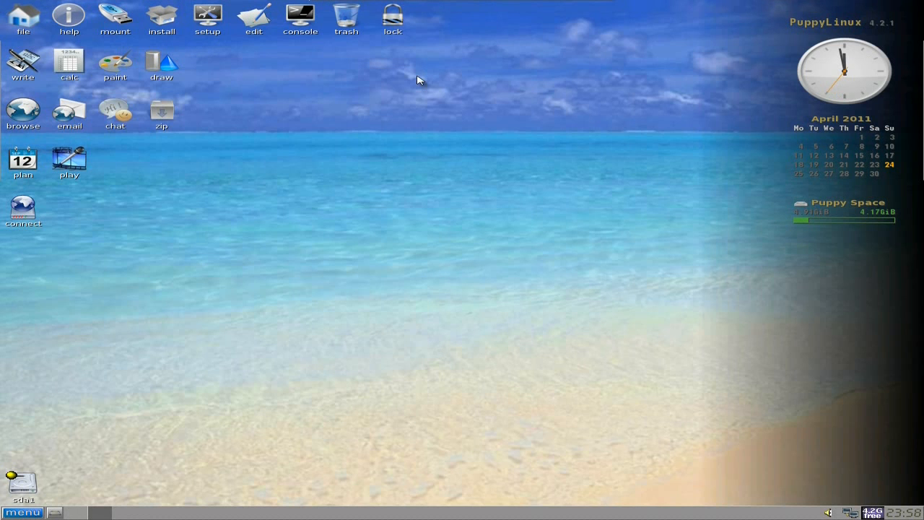
{"action": "mouse_move", "coordinate": [311, 329]}
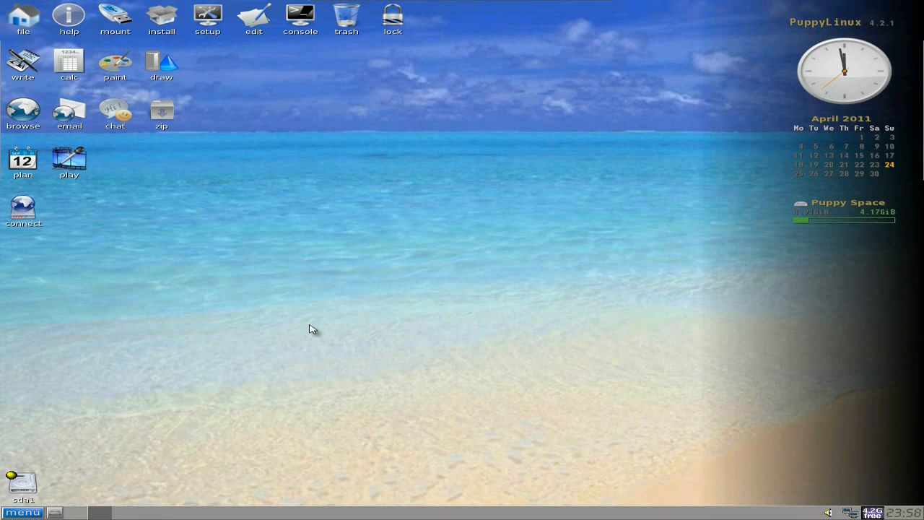
{"action": "mouse_move", "coordinate": [114, 387]}
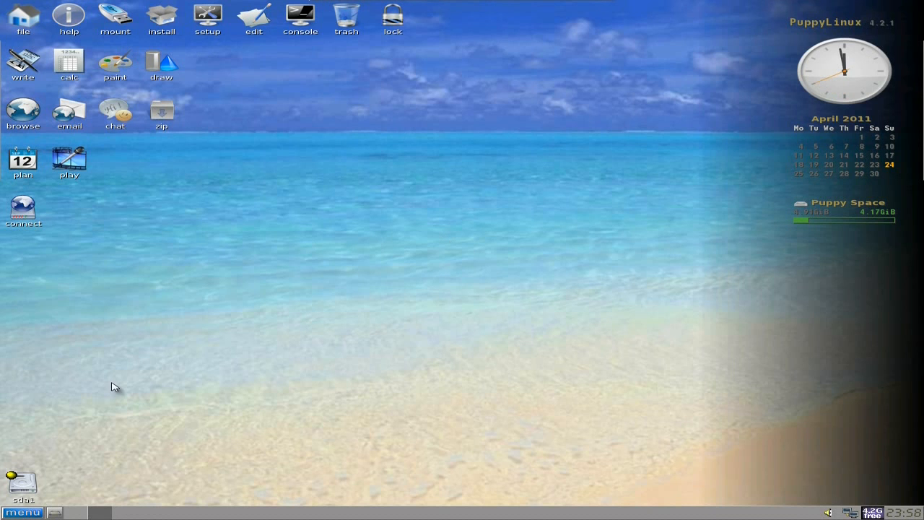
- Reboot Puppy using the Reboot button in the menu's Shutdown dialog
{"action": "left_click", "coordinate": [23, 511]}
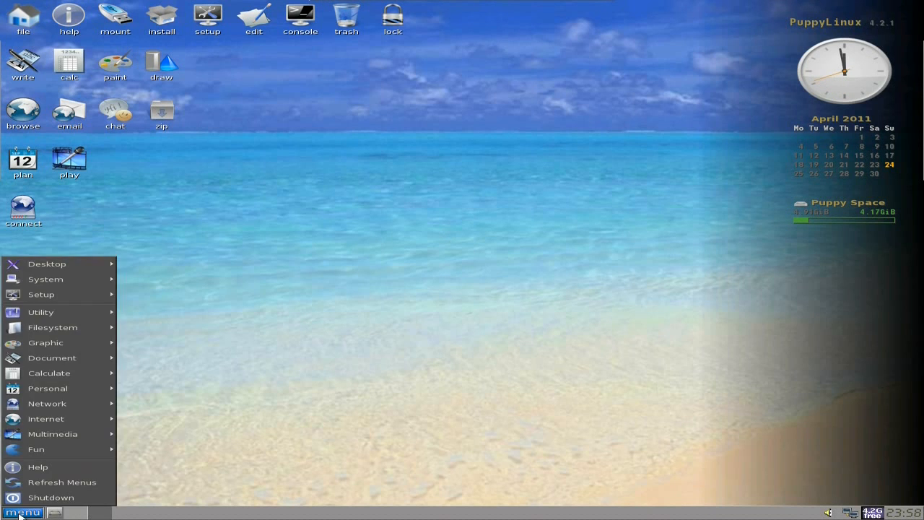
{"action": "left_click", "coordinate": [51, 497]}
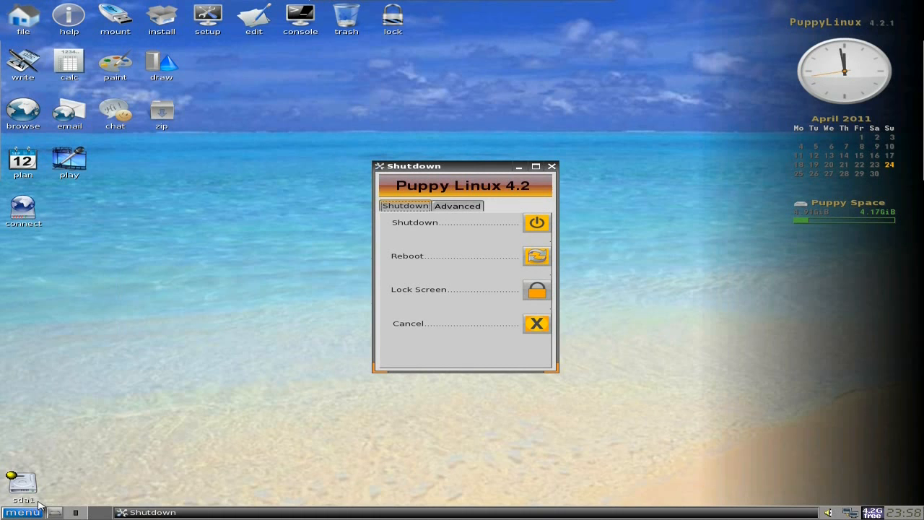
{"action": "mouse_move", "coordinate": [537, 257]}
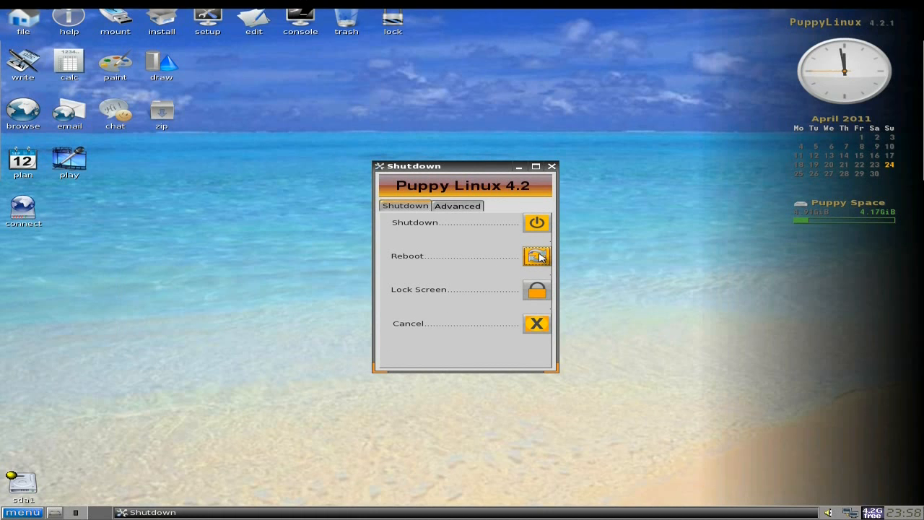
{"action": "left_click", "coordinate": [536, 256]}
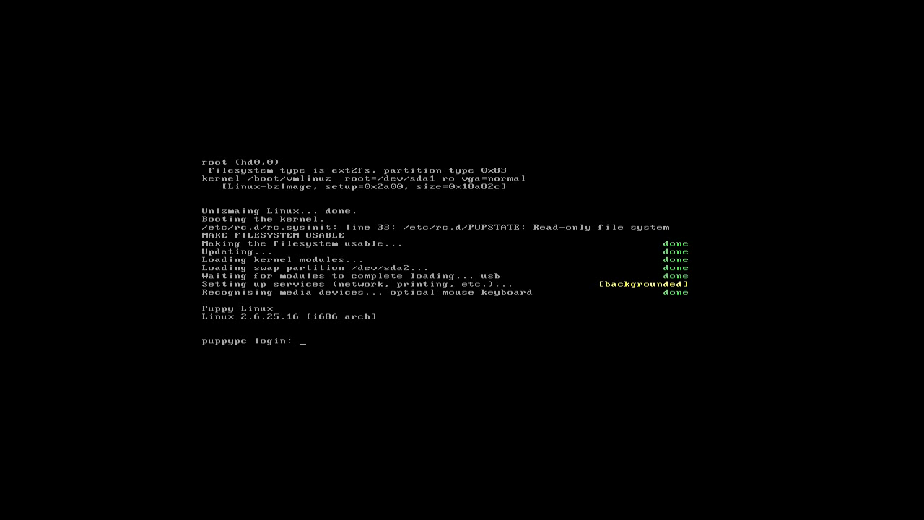
- Log in at the puppypc console as 'yousneek' to start the desktop
{"action": "type", "text": "you"}
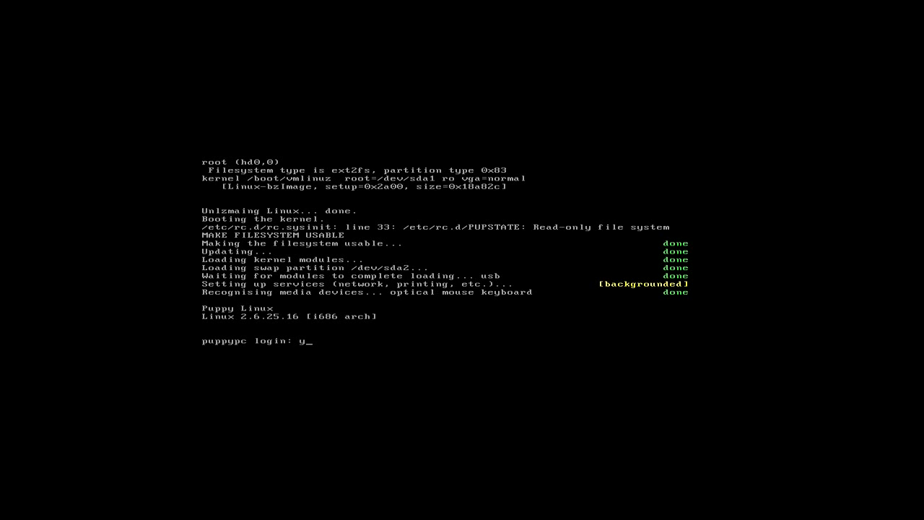
{"action": "type", "text": "sneek"}
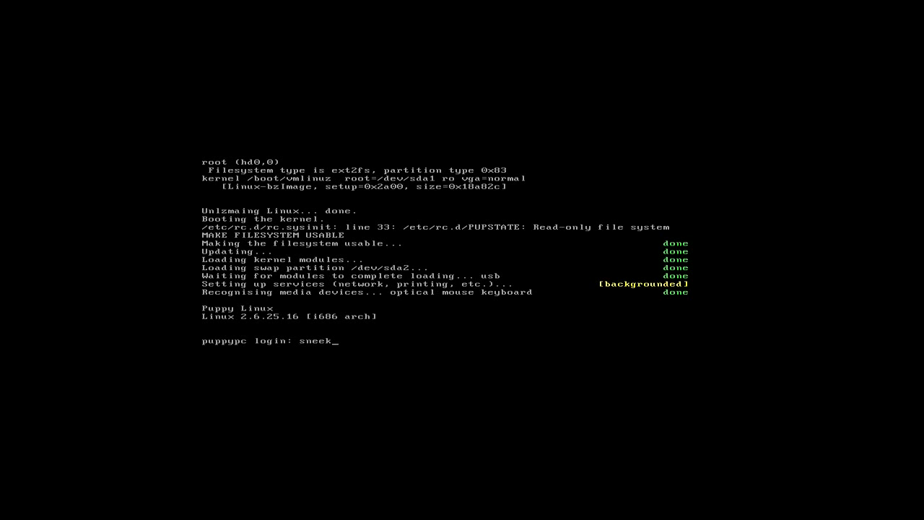
{"action": "key", "text": "Return"}
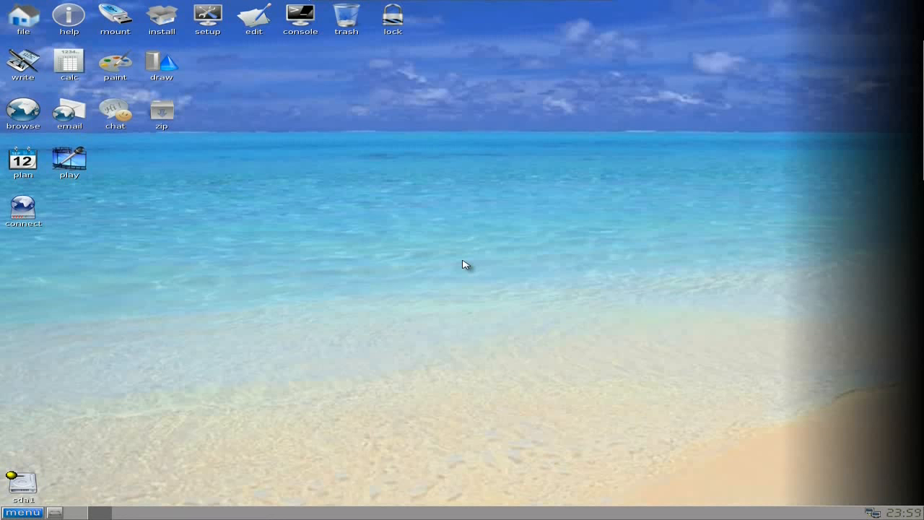
{"action": "mouse_move", "coordinate": [410, 255]}
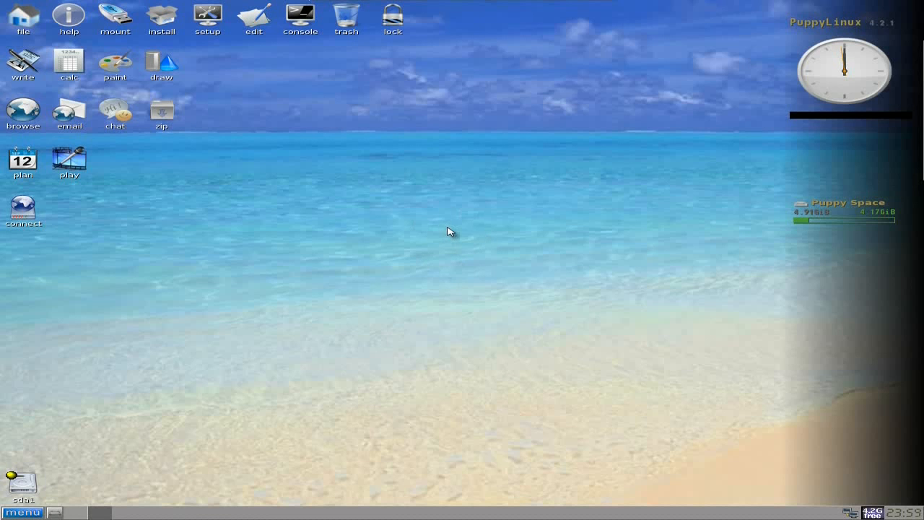
{"action": "mouse_move", "coordinate": [578, 178]}
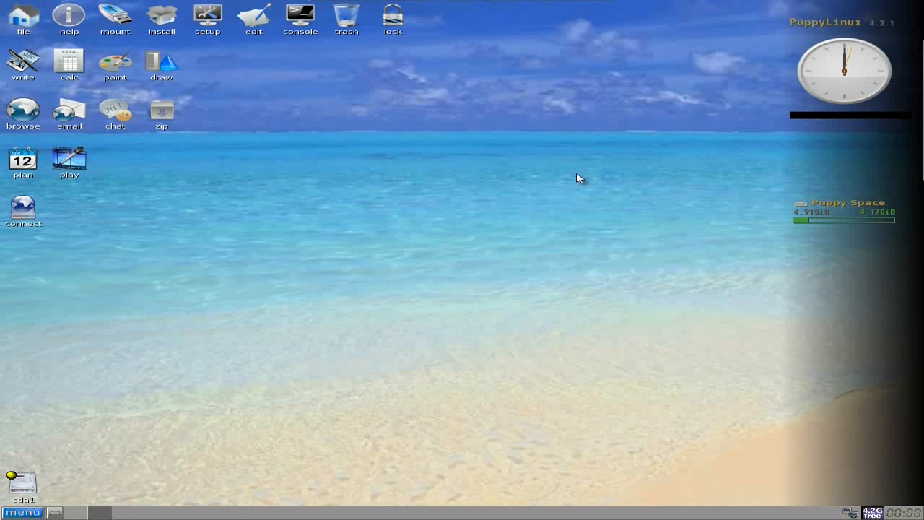
{"action": "mouse_move", "coordinate": [503, 232]}
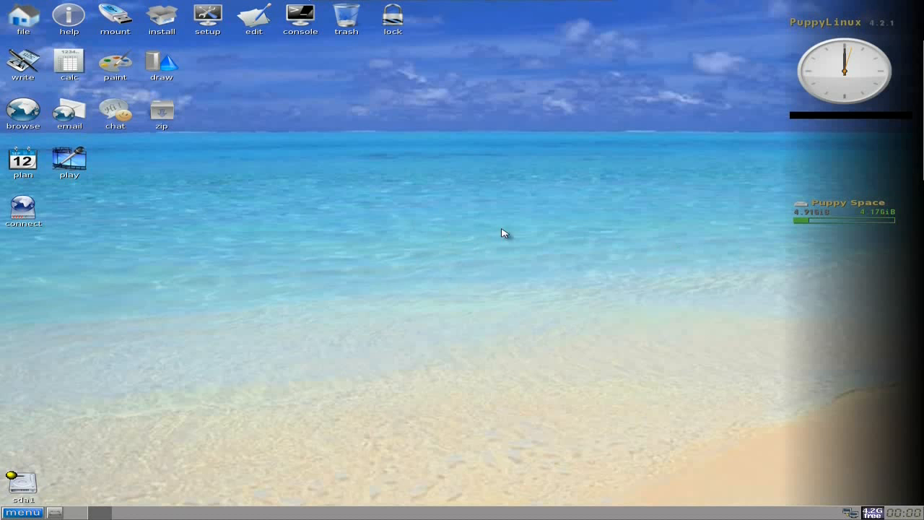
{"action": "mouse_move", "coordinate": [491, 281]}
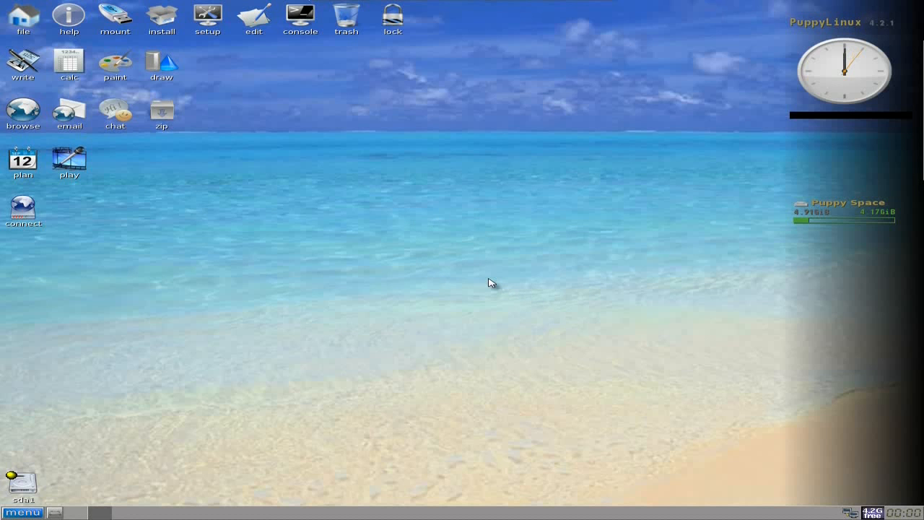
{"action": "mouse_move", "coordinate": [217, 102]}
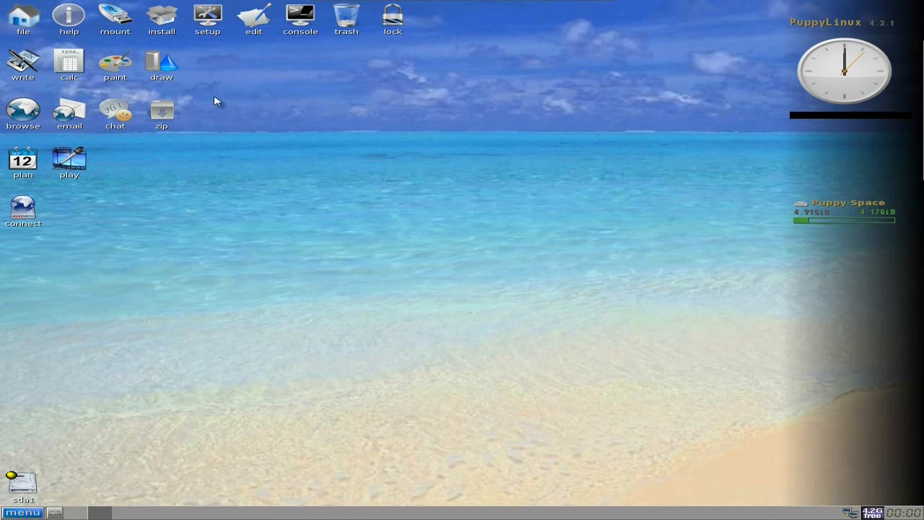
{"action": "left_click", "coordinate": [162, 18]}
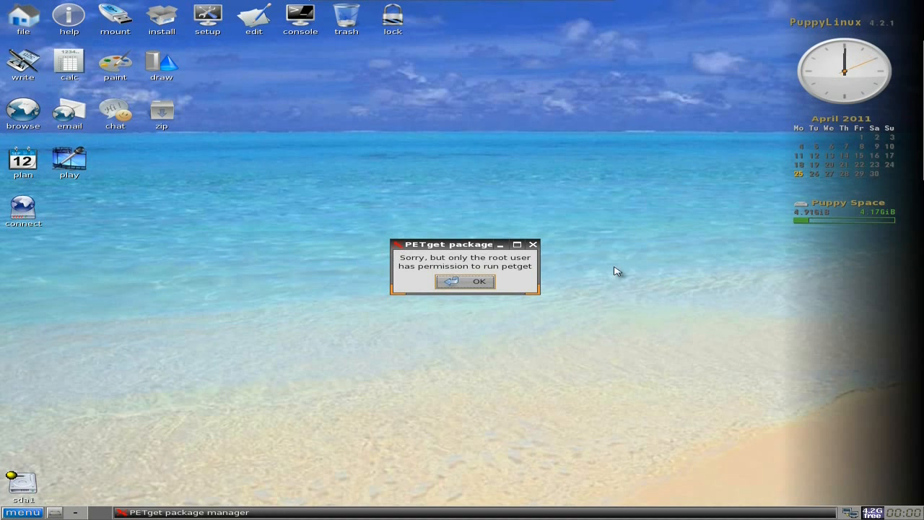
{"action": "mouse_move", "coordinate": [516, 273]}
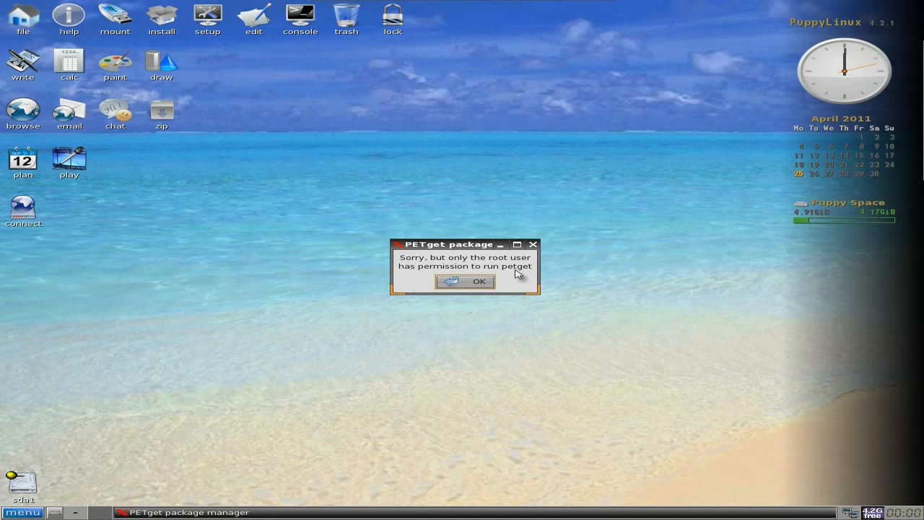
{"action": "mouse_move", "coordinate": [498, 296]}
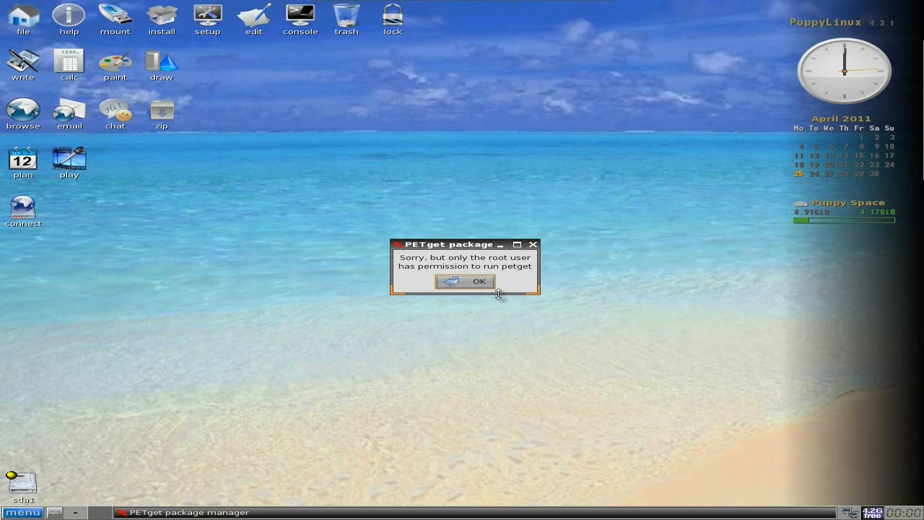
{"action": "left_click", "coordinate": [465, 281]}
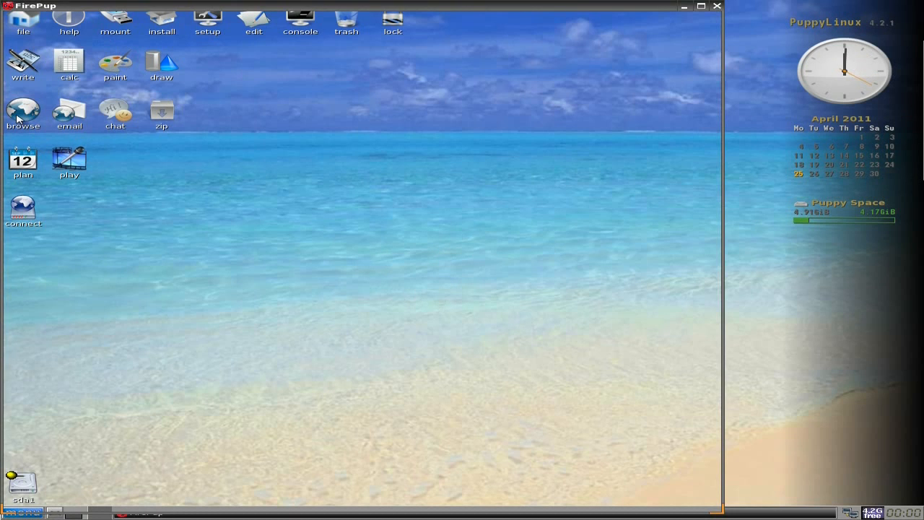
{"action": "left_click", "coordinate": [23, 112]}
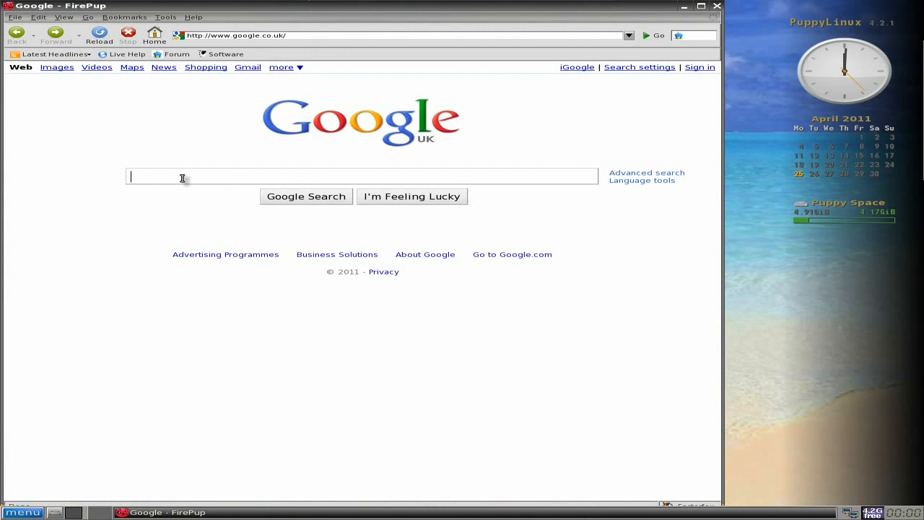
{"action": "type", "text": "puppy"}
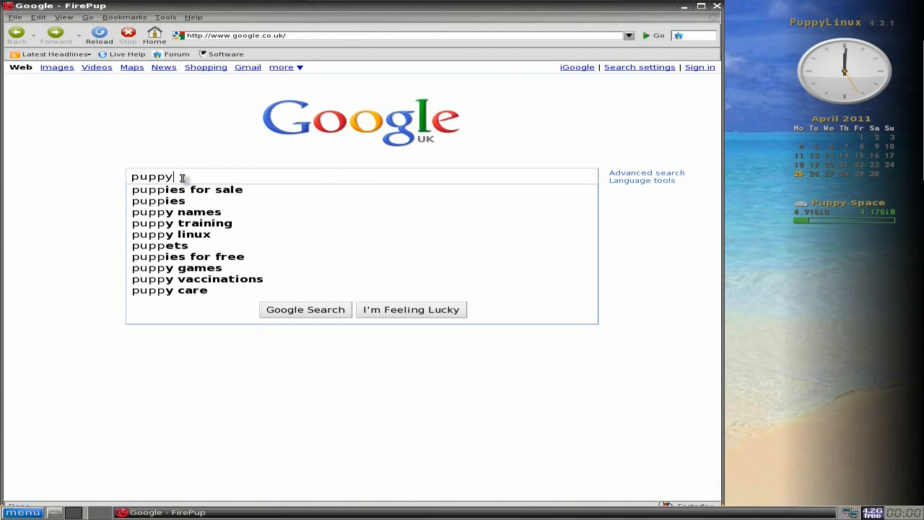
{"action": "type", "text": "l"}
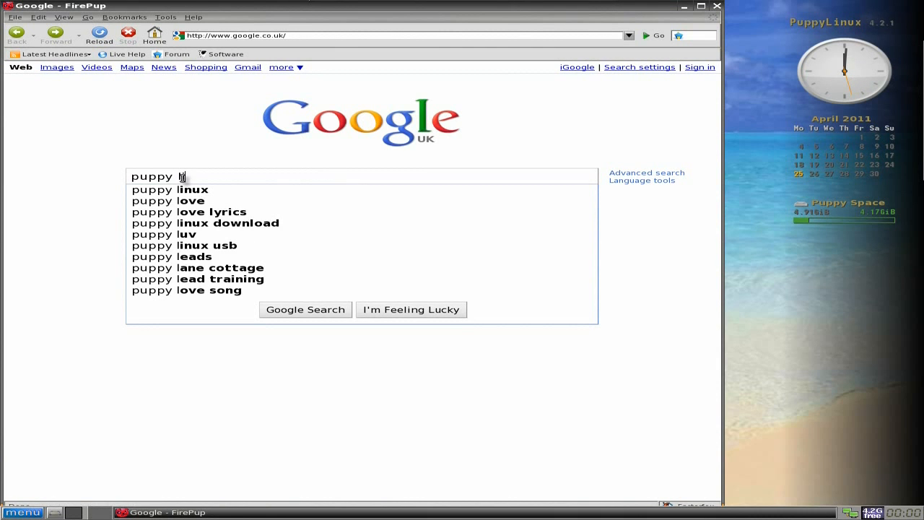
{"action": "left_click", "coordinate": [192, 189]}
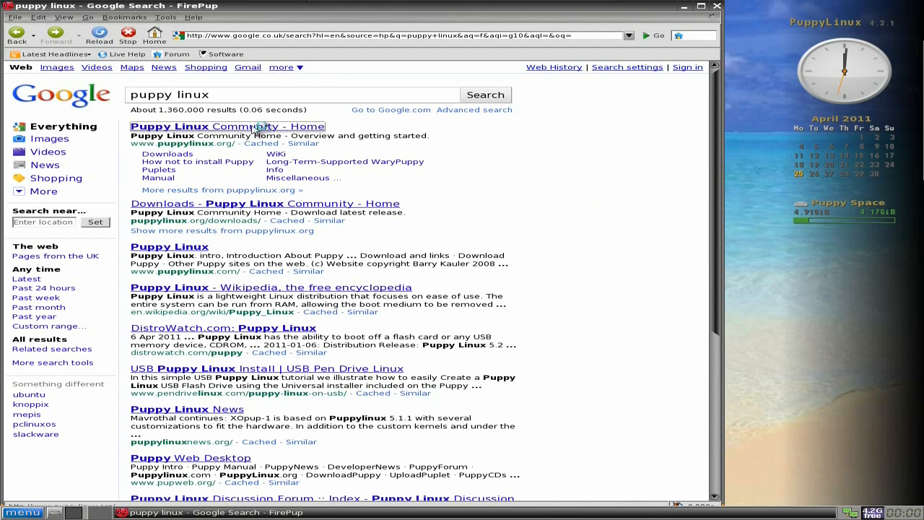
{"action": "left_click", "coordinate": [226, 127]}
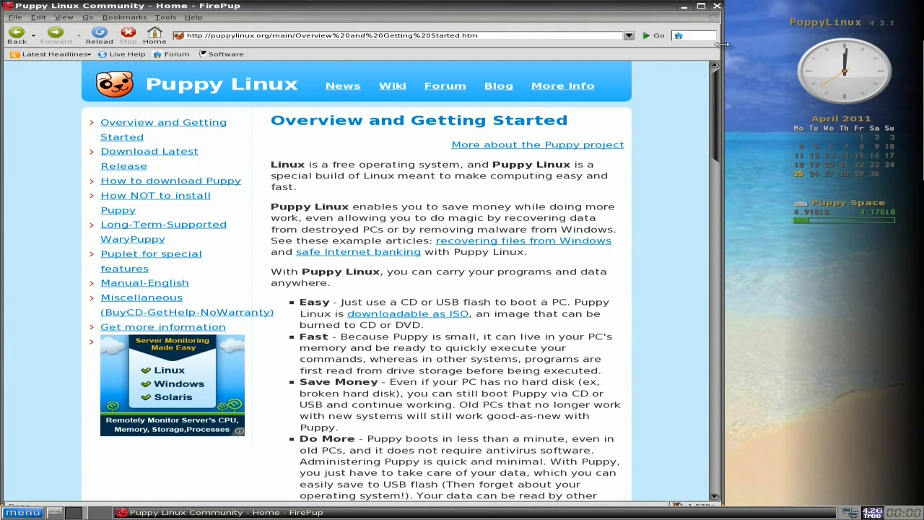
{"action": "left_click", "coordinate": [695, 6]}
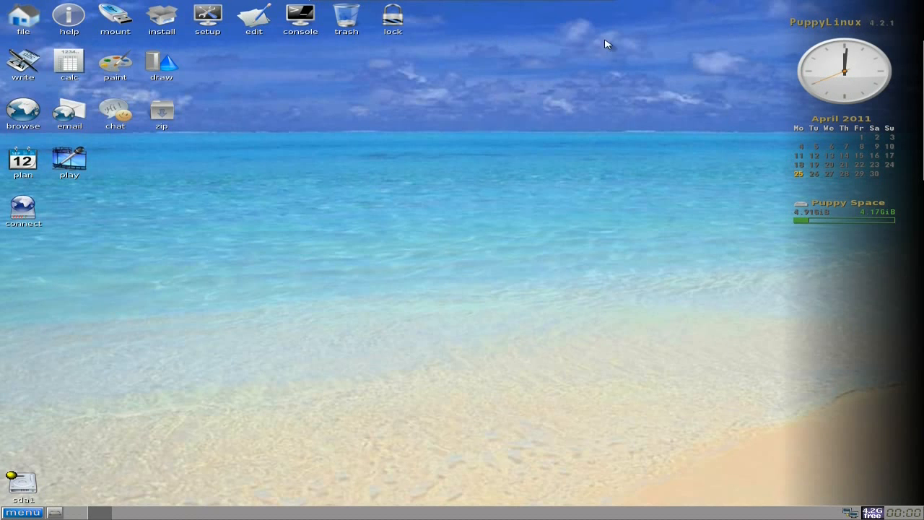
{"action": "mouse_move", "coordinate": [421, 271]}
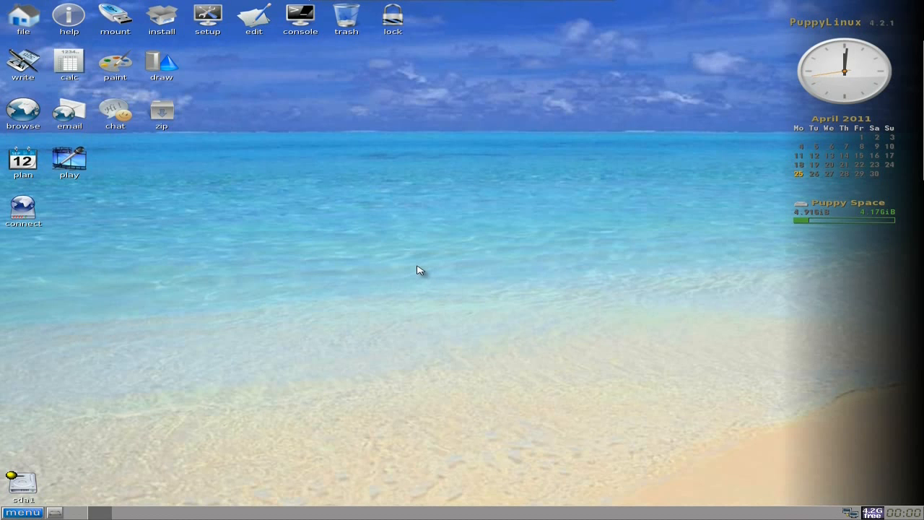
{"action": "mouse_move", "coordinate": [422, 252]}
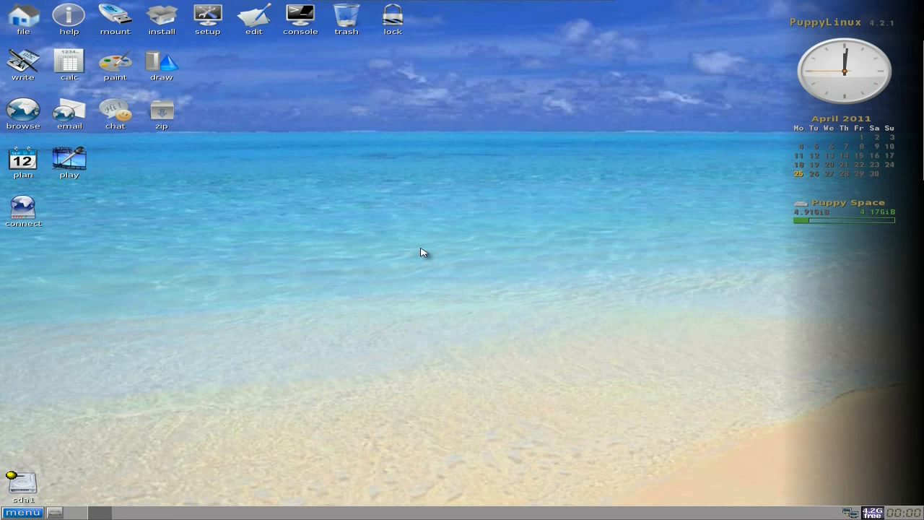
{"action": "mouse_move", "coordinate": [254, 260]}
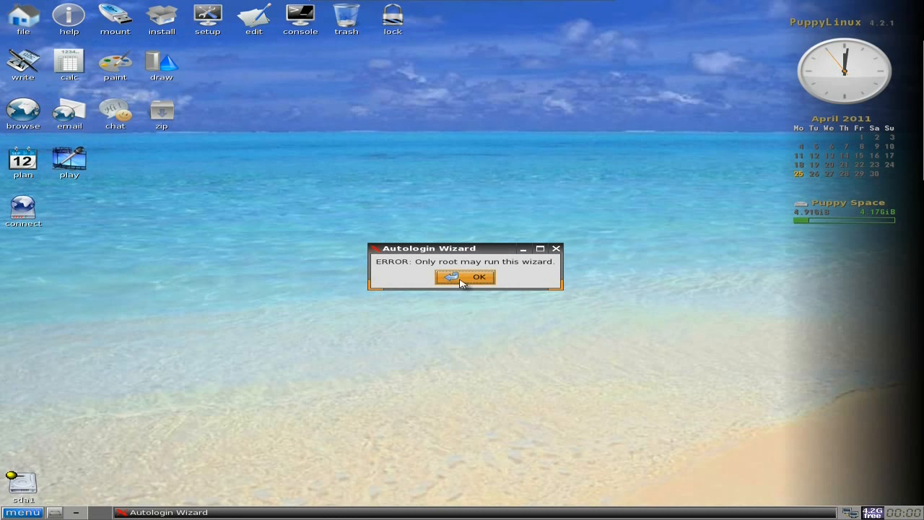
{"action": "left_click", "coordinate": [478, 276]}
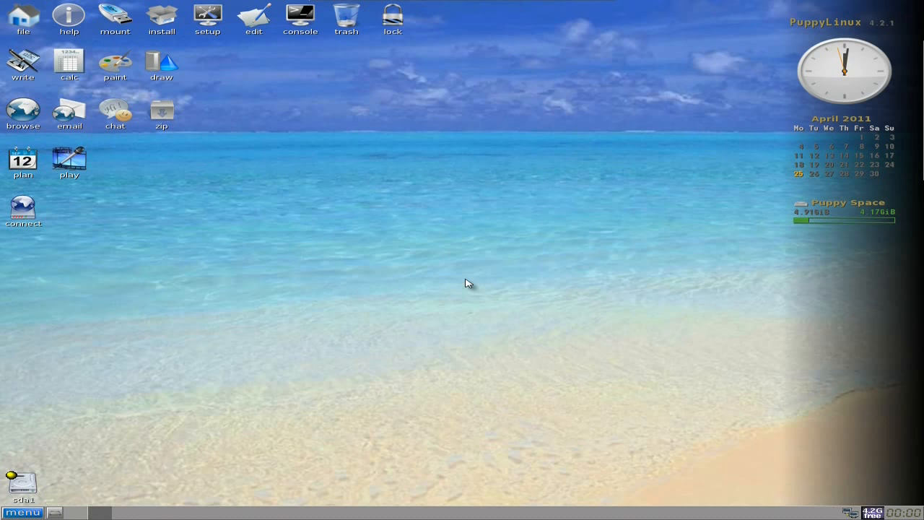
{"action": "mouse_move", "coordinate": [21, 483]}
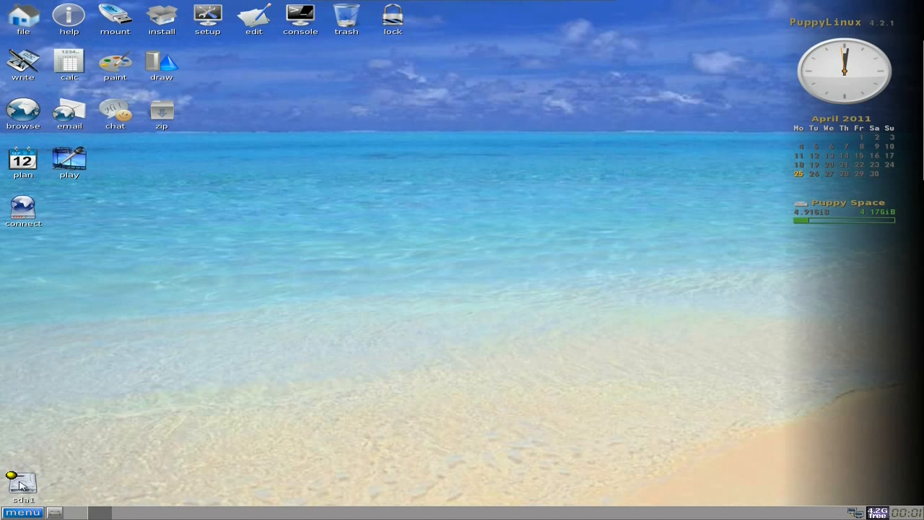
{"action": "mouse_move", "coordinate": [60, 501]}
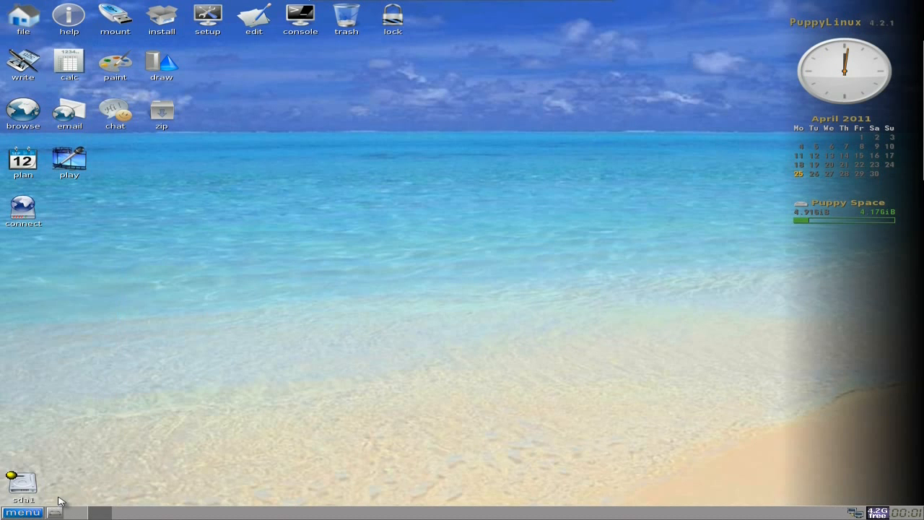
- Reboot the computer from the taskbar shutdown options
{"action": "left_click", "coordinate": [22, 512]}
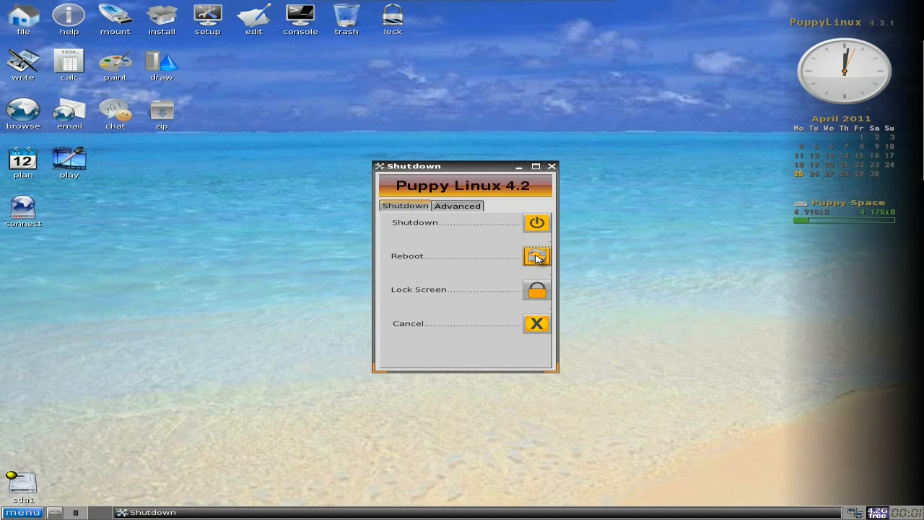
{"action": "left_click", "coordinate": [536, 255]}
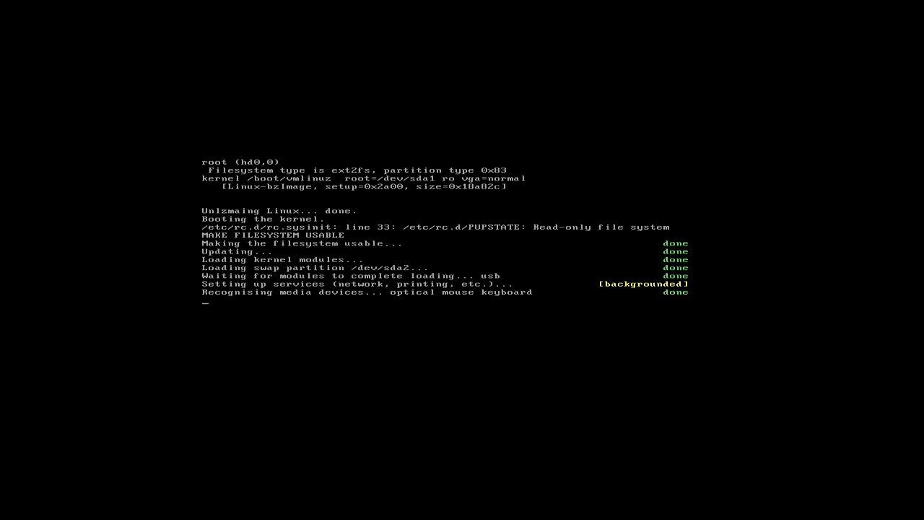
- Log in as root at the puppypc prompt and continue into the desktop
{"action": "type", "text": "r"}
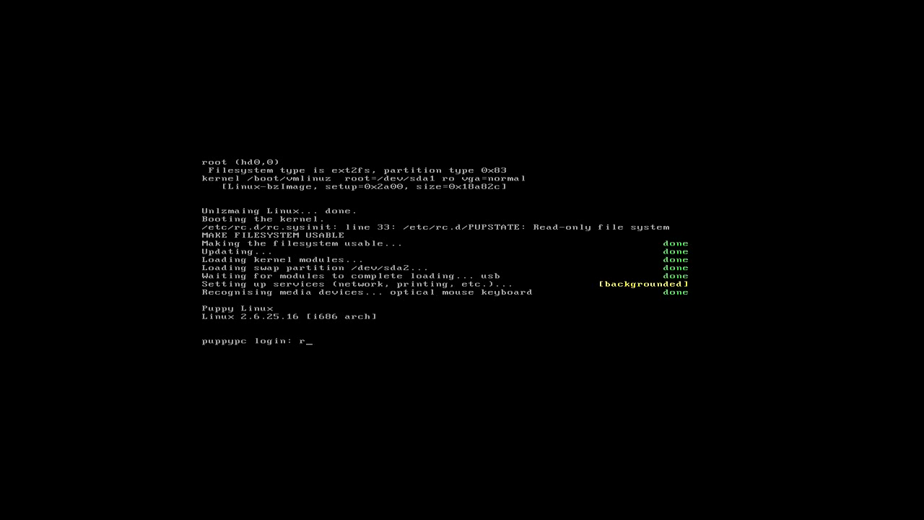
{"action": "type", "text": "oot"}
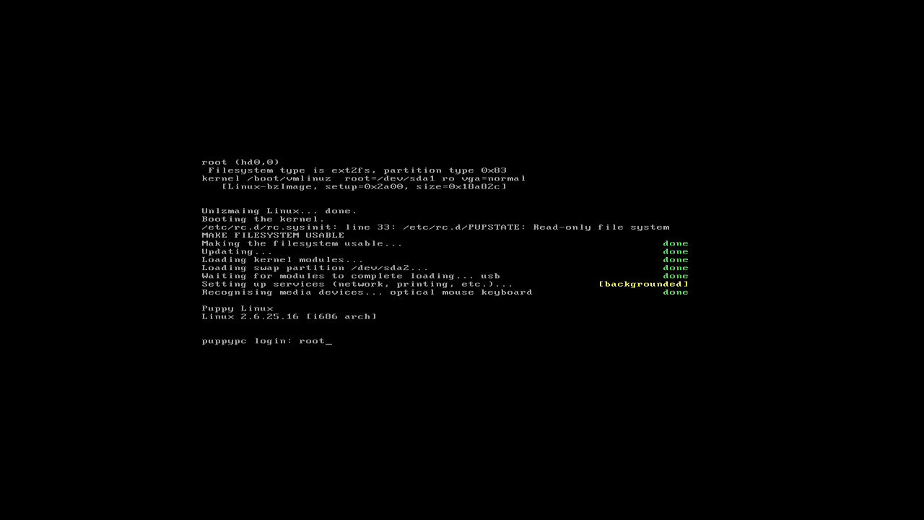
{"action": "key", "text": "Return"}
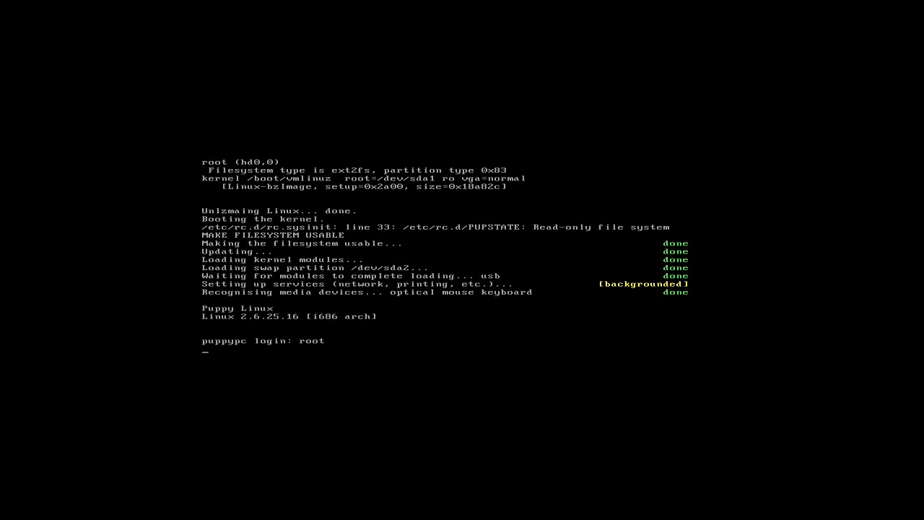
{"action": "key", "text": "Return"}
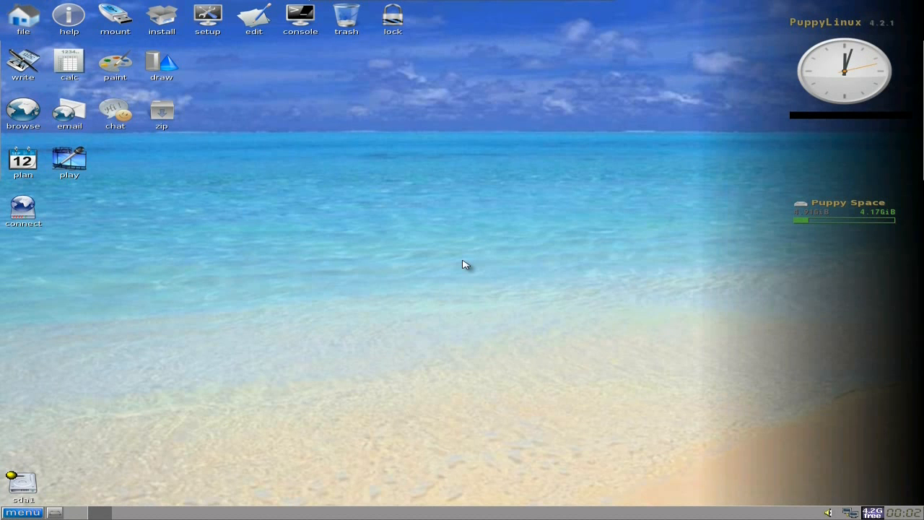
- Open the install tool as root, then cancel out of the Package Manager
{"action": "left_click", "coordinate": [843, 70]}
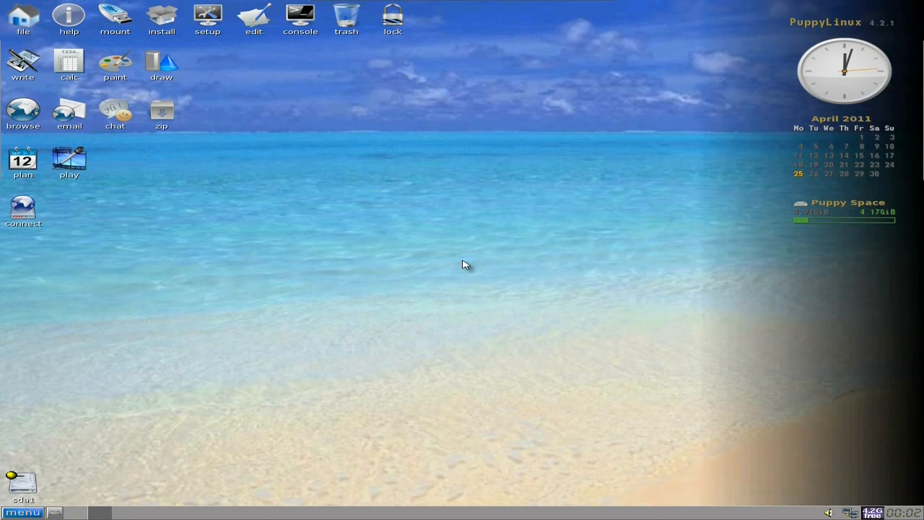
{"action": "mouse_move", "coordinate": [481, 224]}
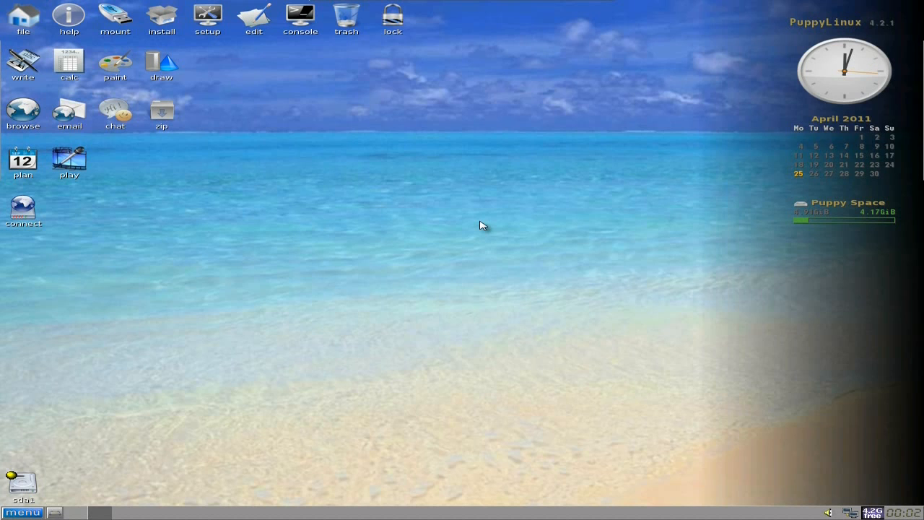
{"action": "mouse_move", "coordinate": [189, 98]}
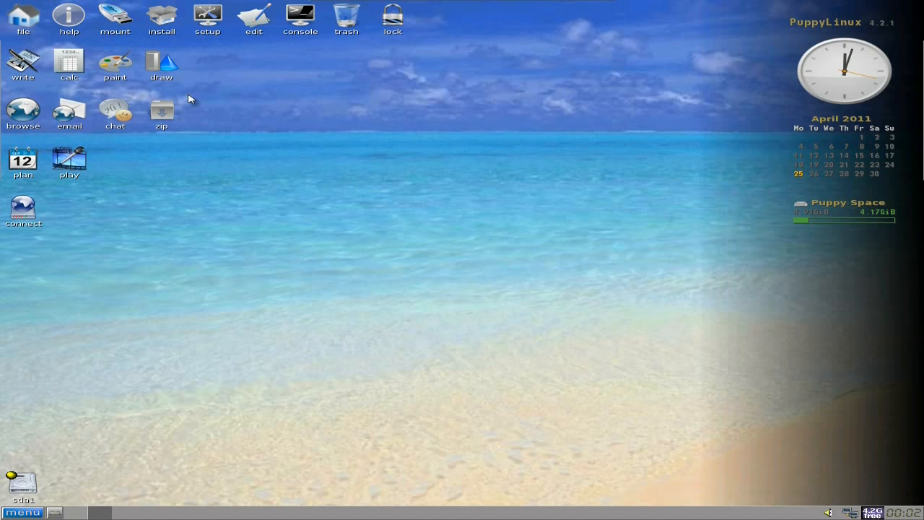
{"action": "mouse_move", "coordinate": [161, 26]}
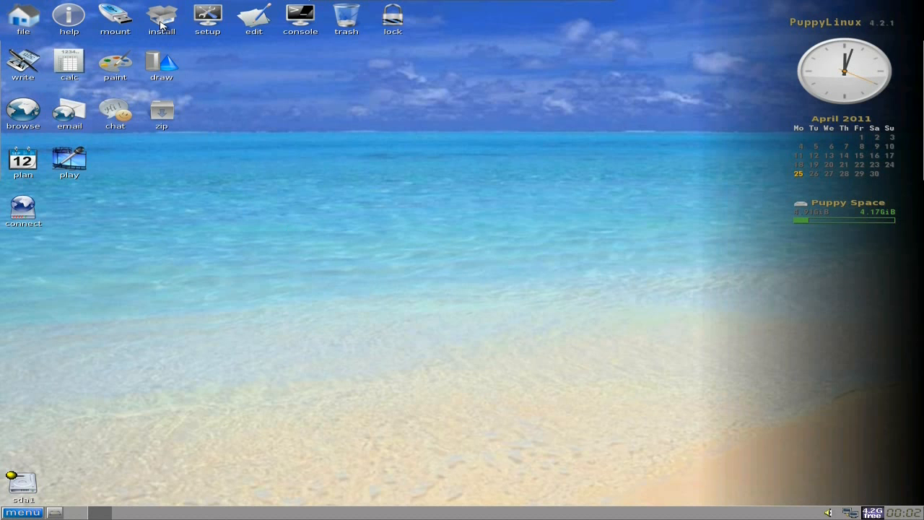
{"action": "left_click", "coordinate": [161, 18]}
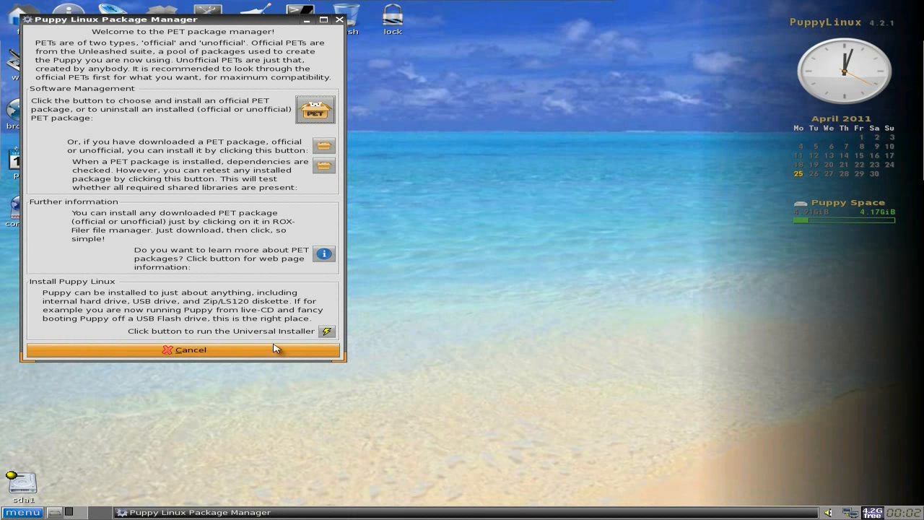
{"action": "left_click", "coordinate": [185, 350]}
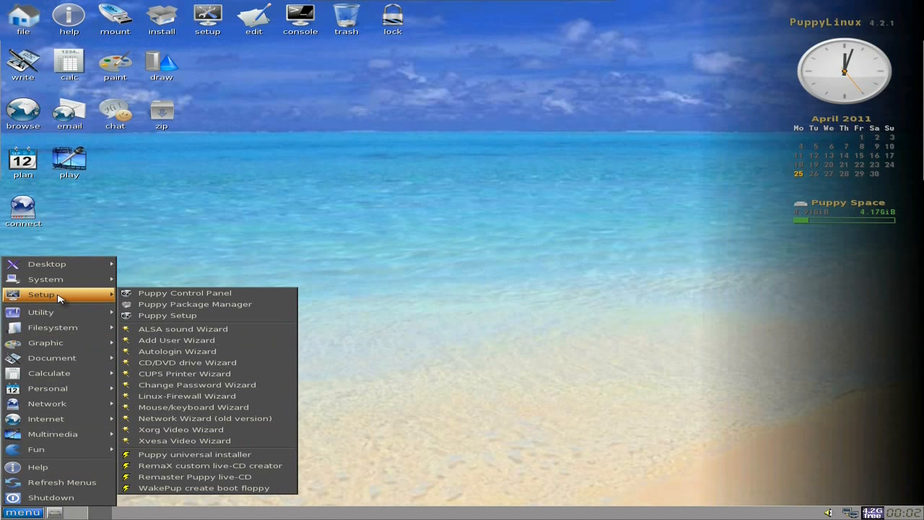
- Decline automatic root login in the Autologin Wizard and acknowledge the confirmation
{"action": "left_click", "coordinate": [179, 355]}
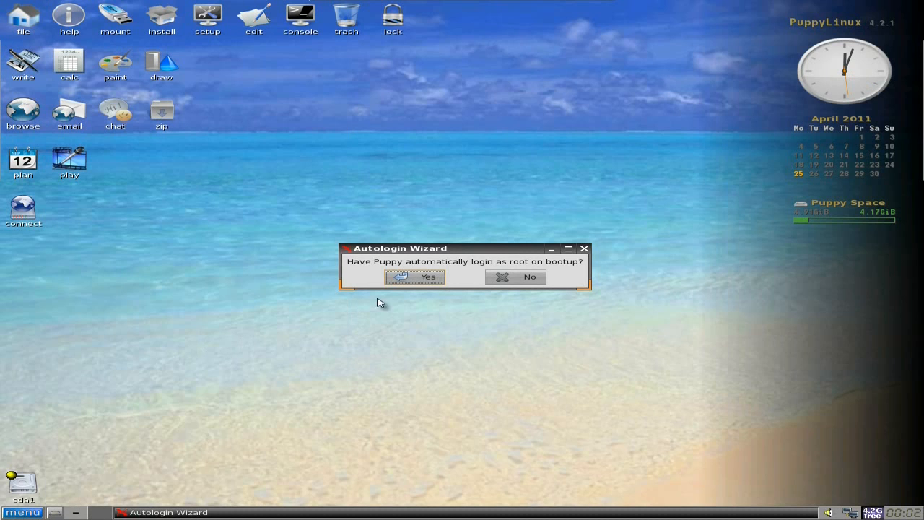
{"action": "mouse_move", "coordinate": [516, 276]}
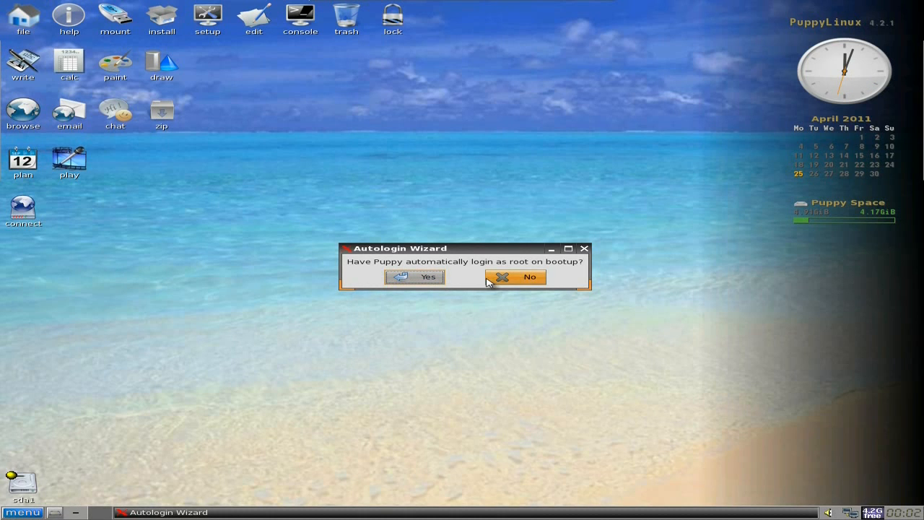
{"action": "left_click", "coordinate": [515, 277]}
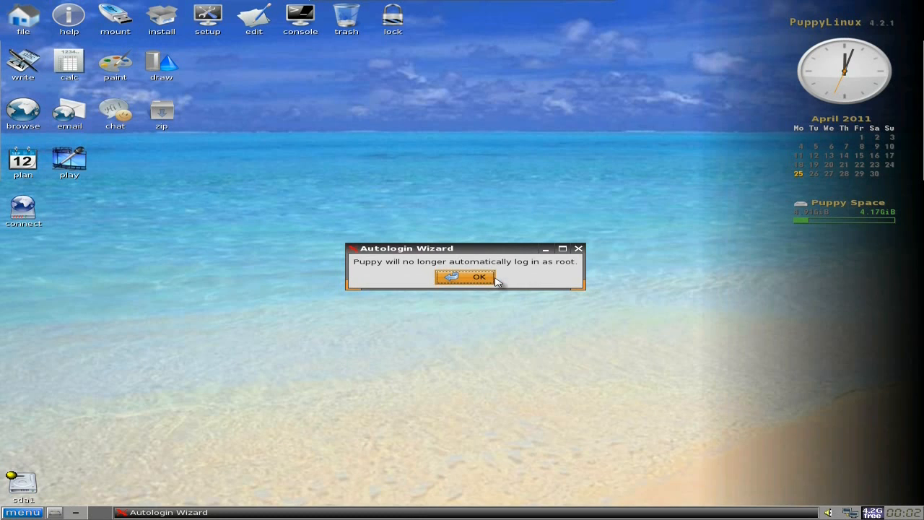
{"action": "left_click", "coordinate": [470, 277]}
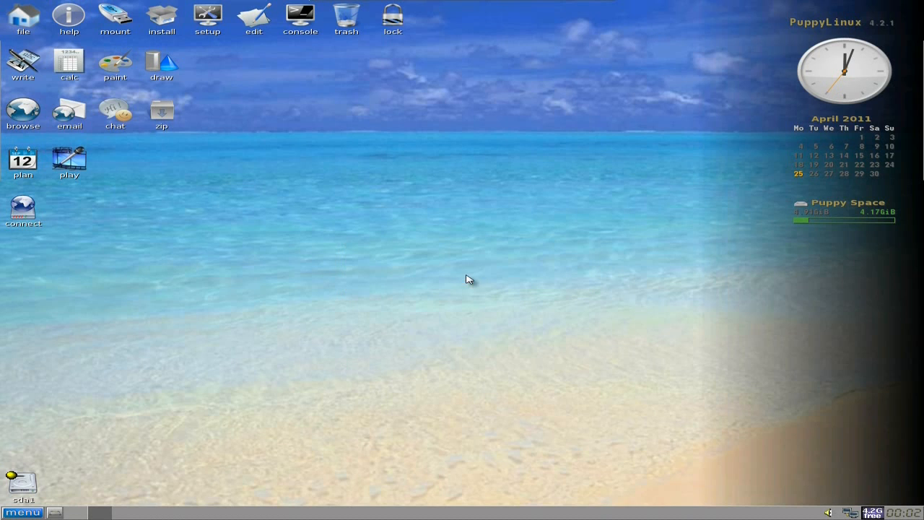
{"action": "mouse_move", "coordinate": [415, 213]}
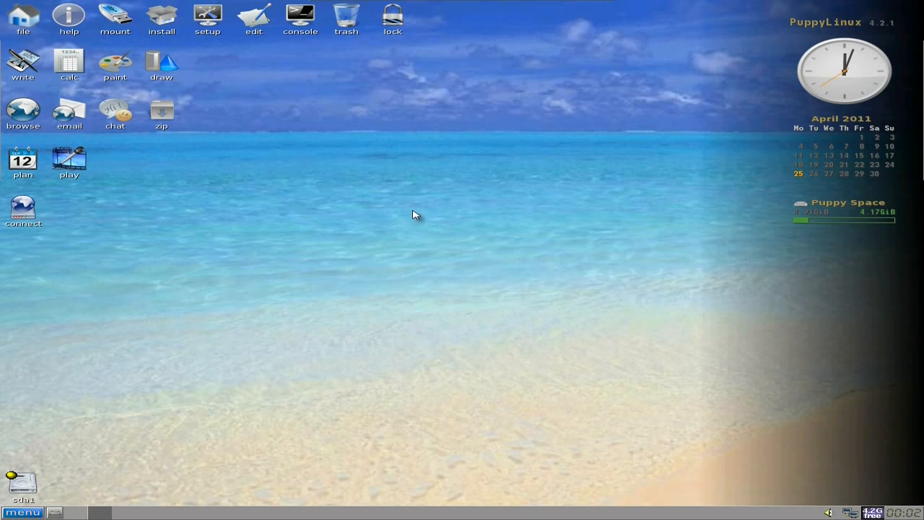
{"action": "mouse_move", "coordinate": [565, 188]}
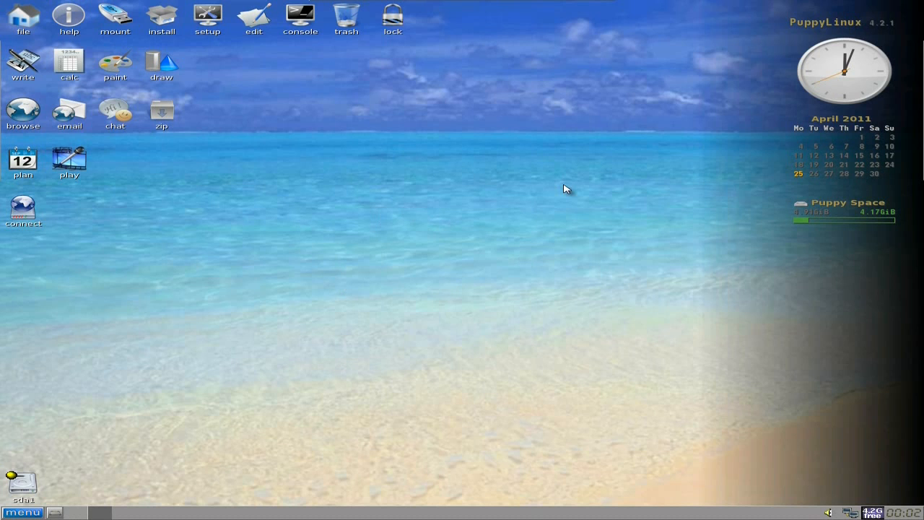
{"action": "mouse_move", "coordinate": [448, 211]}
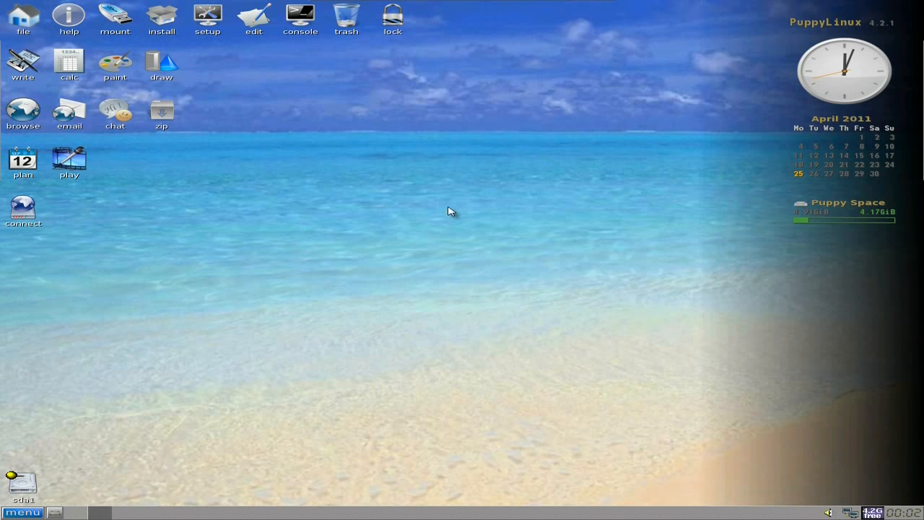
{"action": "mouse_move", "coordinate": [522, 258]}
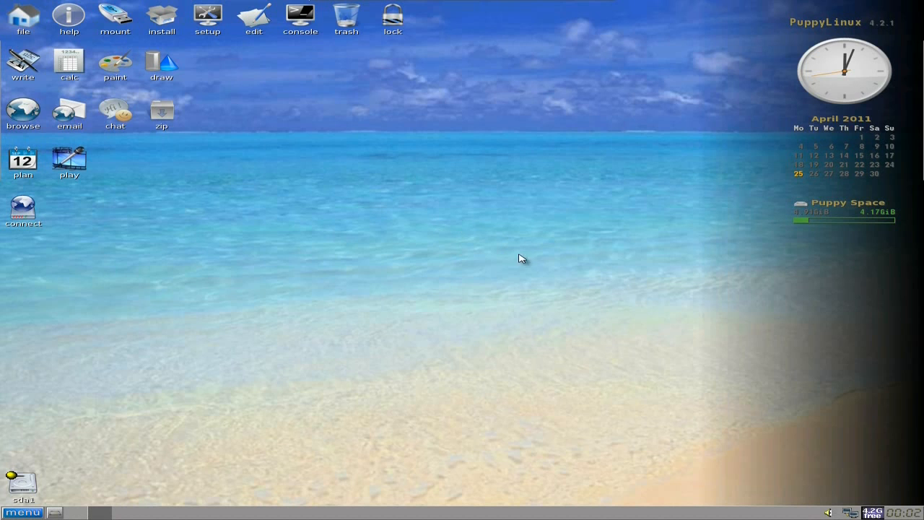
{"action": "mouse_move", "coordinate": [474, 261]}
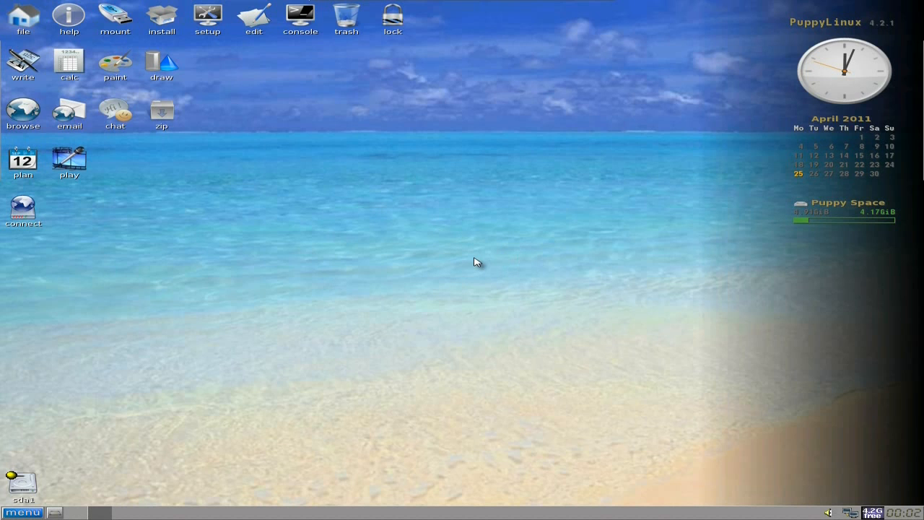
{"action": "mouse_move", "coordinate": [442, 243]}
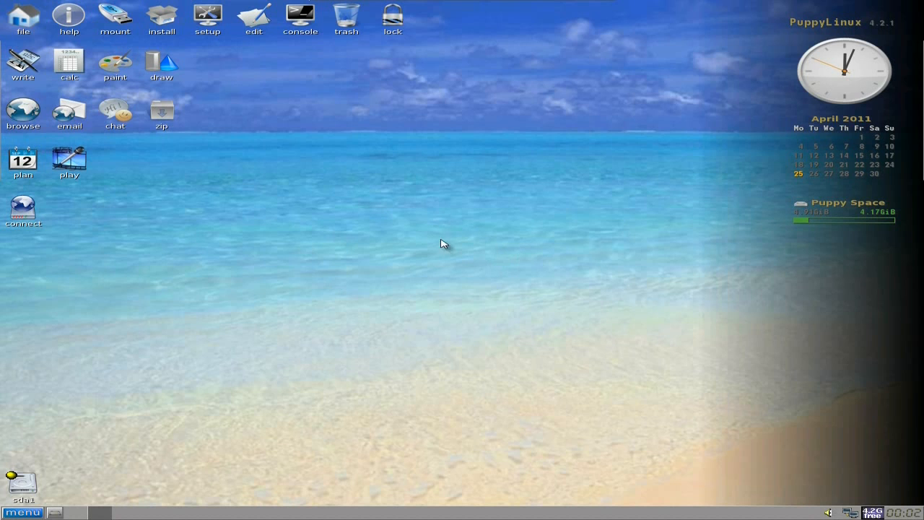
{"action": "mouse_move", "coordinate": [495, 252]}
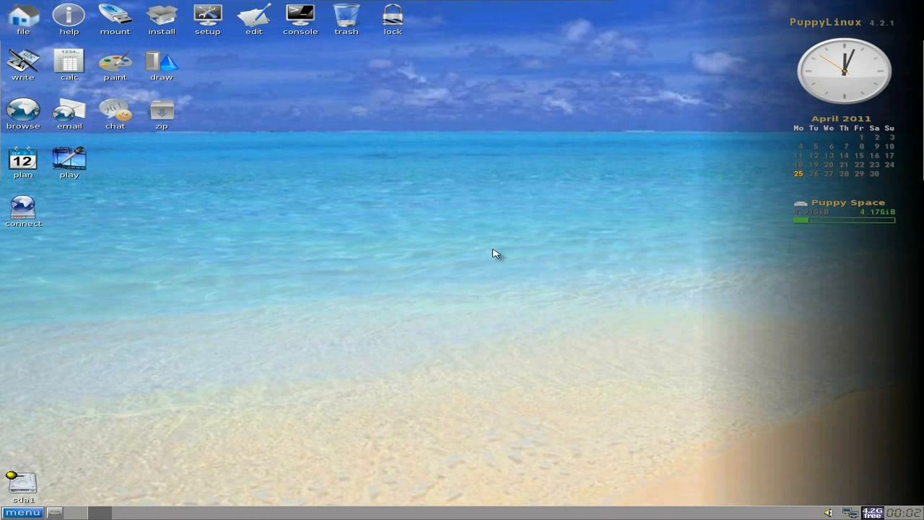
{"action": "mouse_move", "coordinate": [390, 223]}
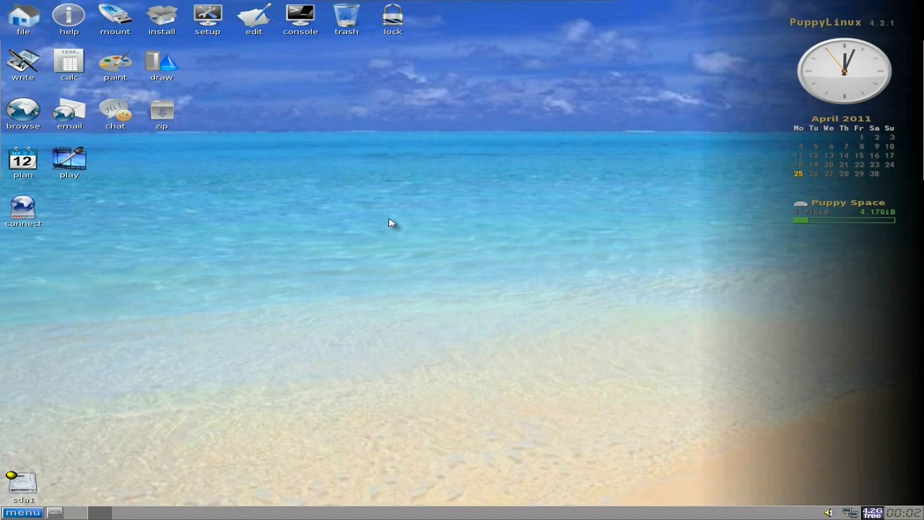
{"action": "mouse_move", "coordinate": [485, 238]}
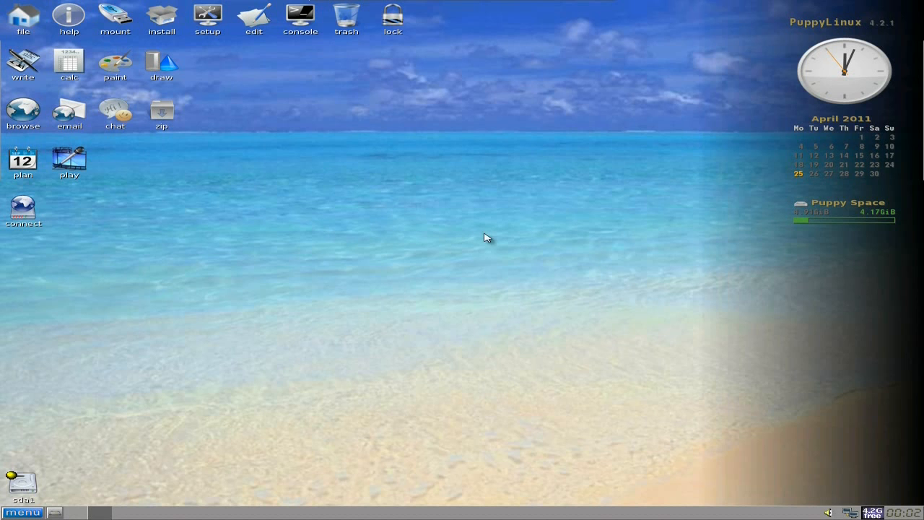
{"action": "mouse_move", "coordinate": [462, 243]}
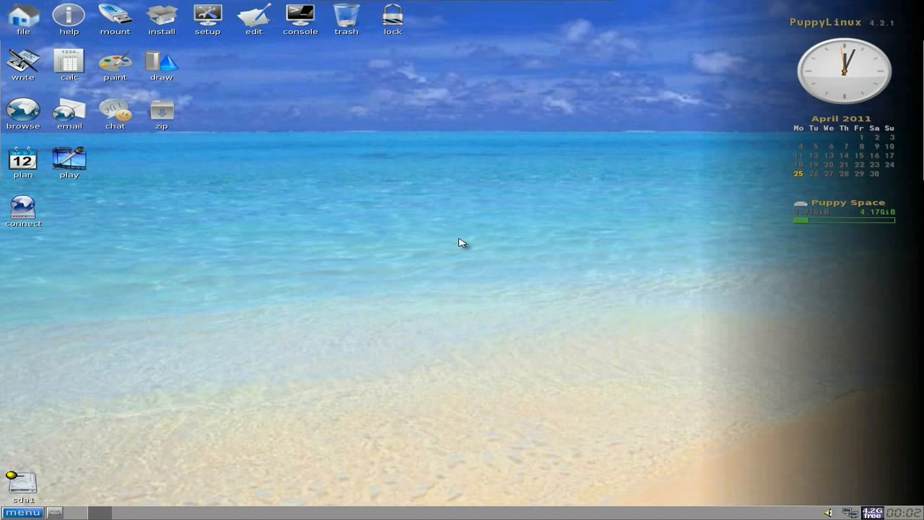